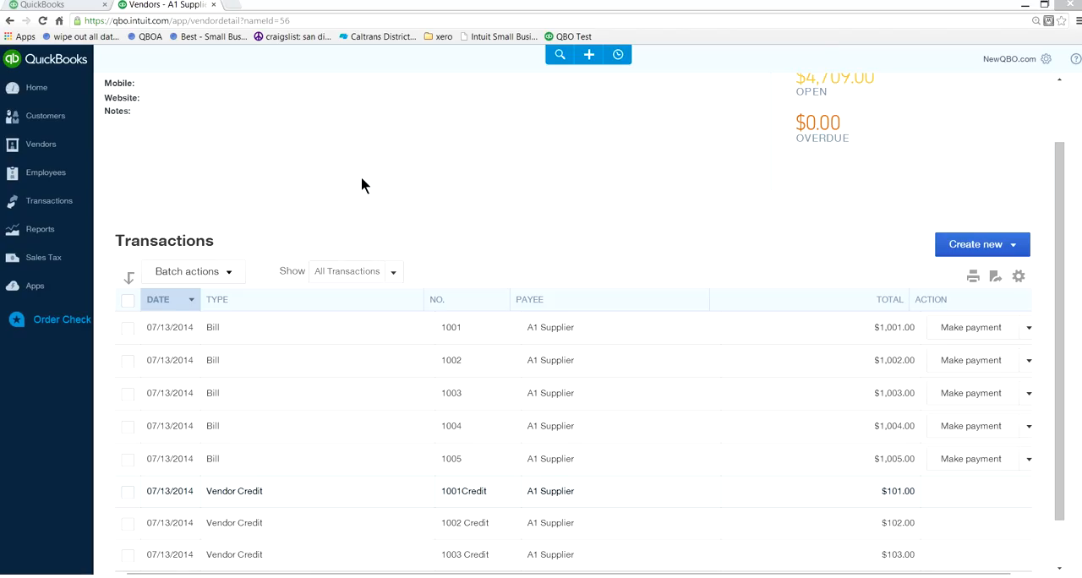
{"action": "mouse_move", "coordinate": [461, 169]}
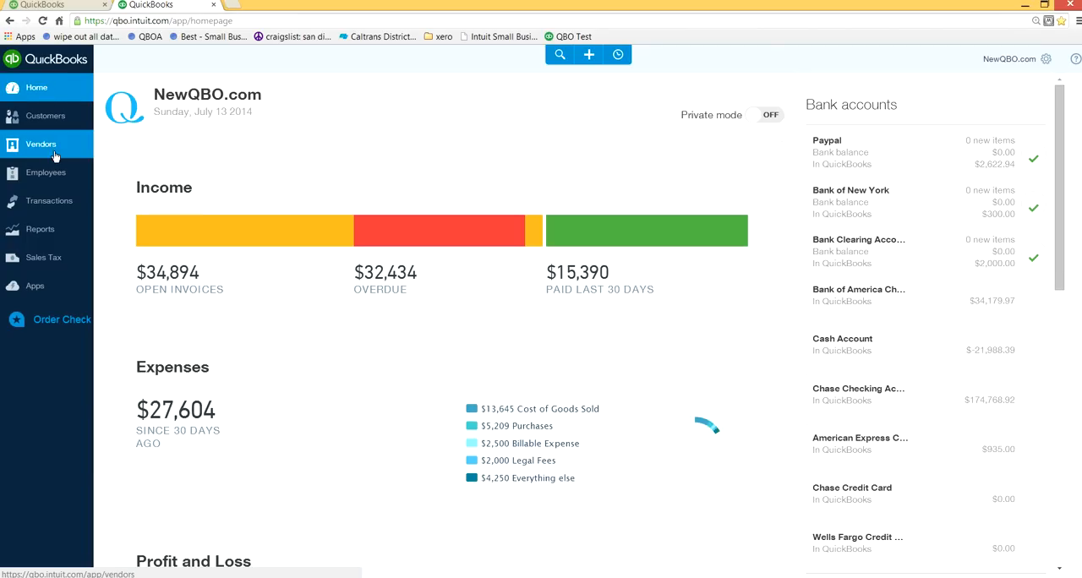
- Show the vendor list with A1 Supplier's 5 open bills and $4,709.00 balance
{"action": "left_click", "coordinate": [40, 144]}
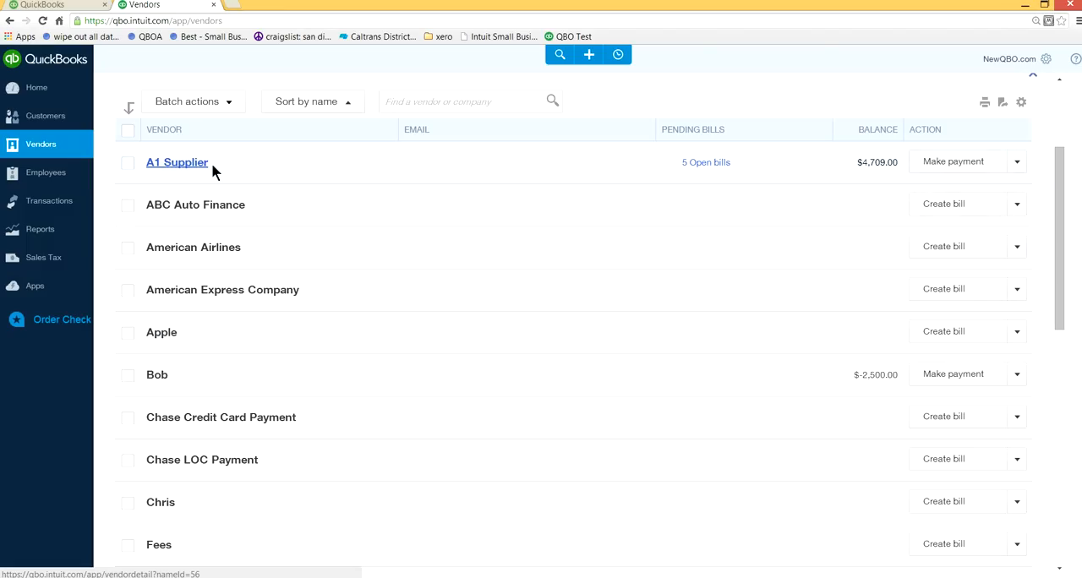
- In A1 Supplier's transactions, mark bill 1001 and vendor credit 1001Credit
{"action": "left_click", "coordinate": [176, 162]}
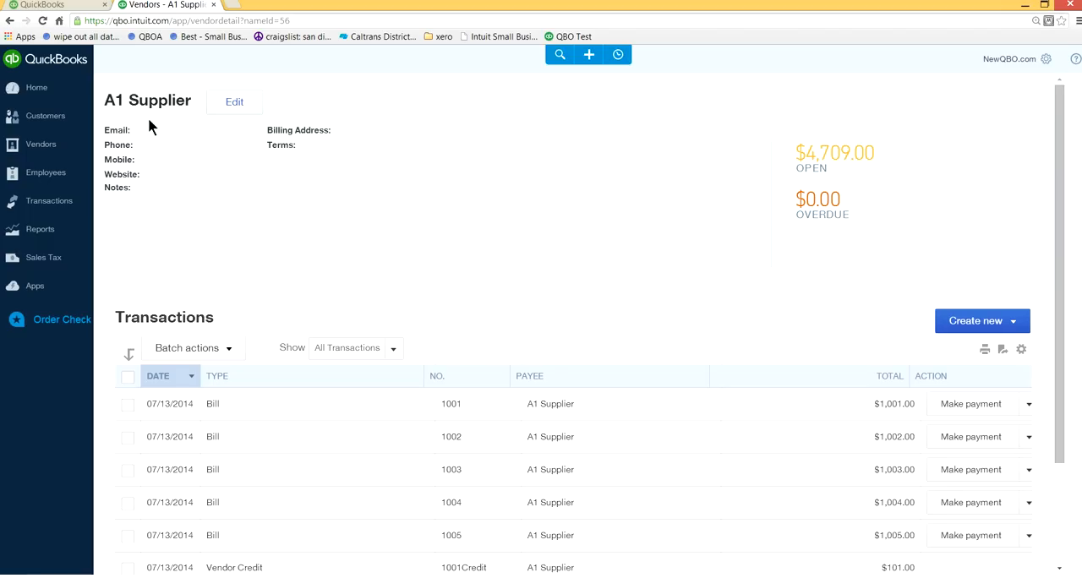
{"action": "mouse_move", "coordinate": [703, 304]}
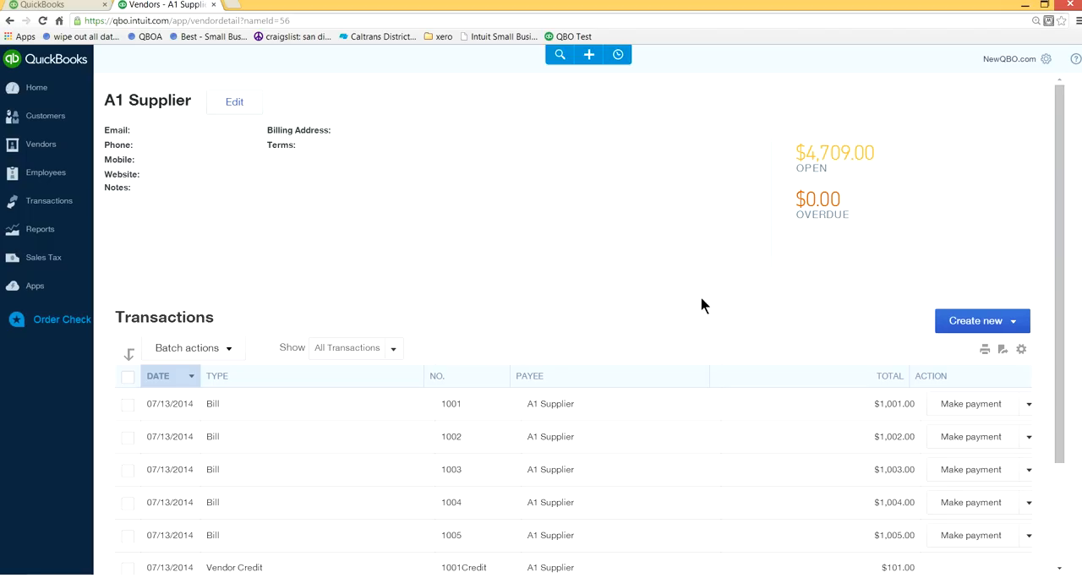
{"action": "scroll", "scroll_direction": "down", "scroll_amount": 3}
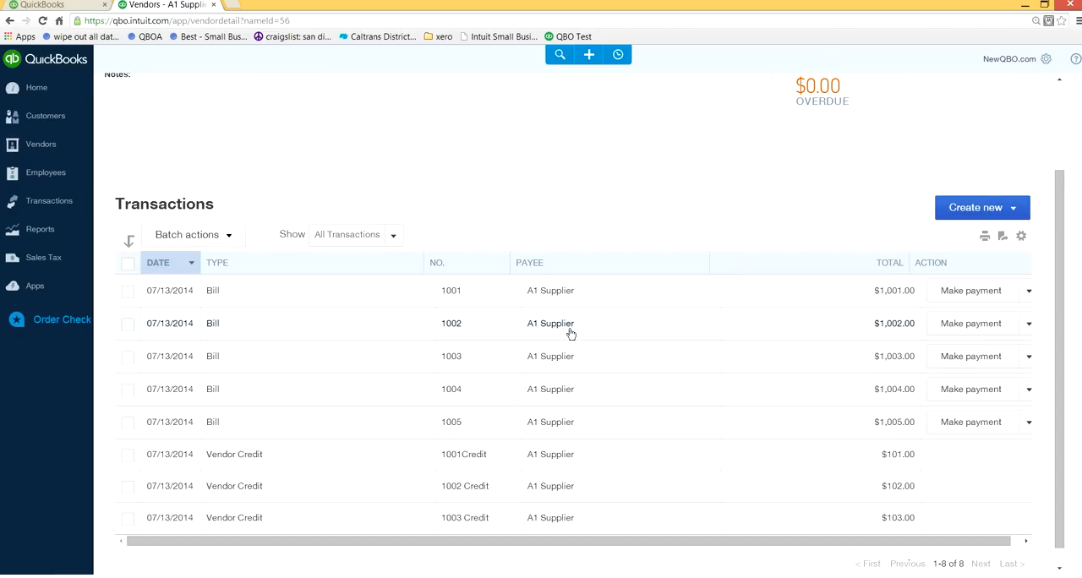
{"action": "mouse_move", "coordinate": [453, 439]}
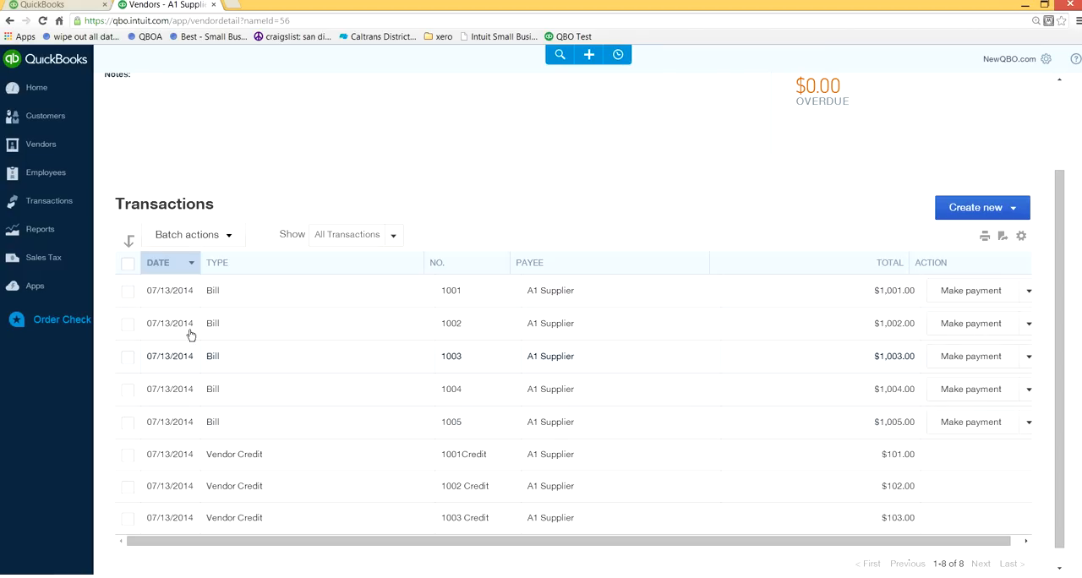
{"action": "left_click", "coordinate": [127, 290]}
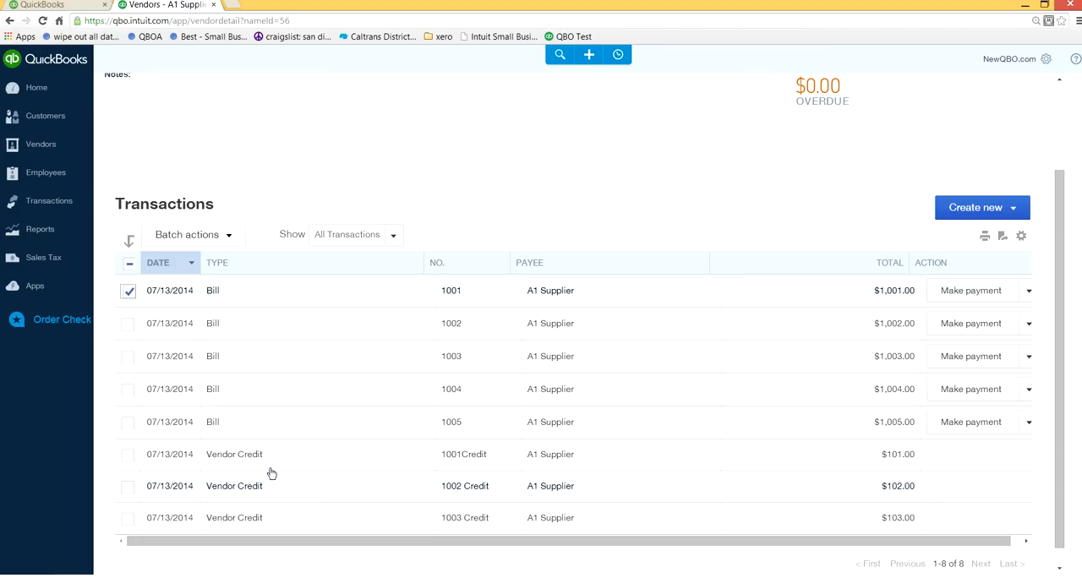
{"action": "left_click", "coordinate": [128, 455]}
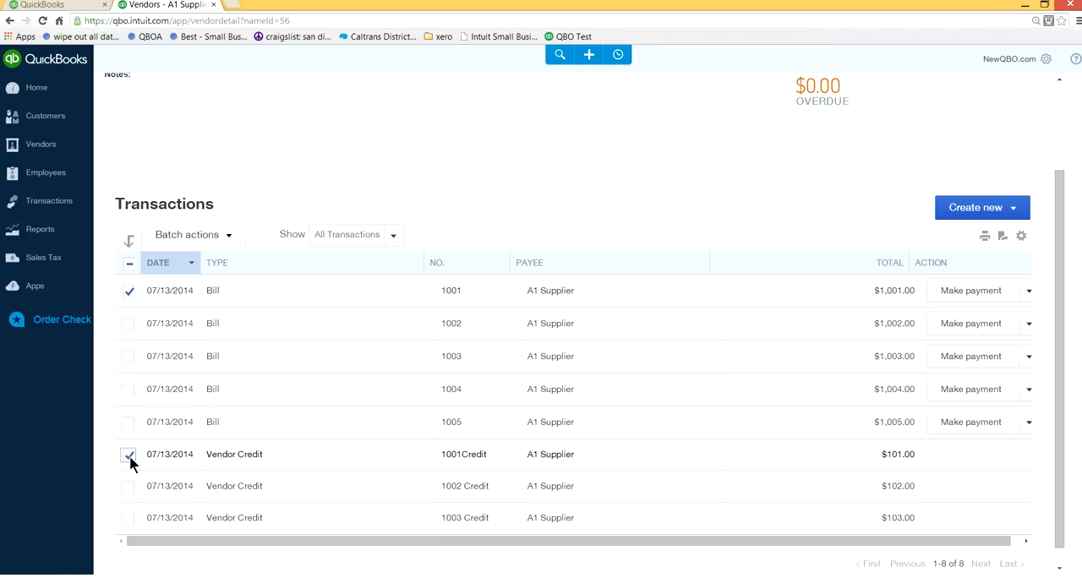
{"action": "left_click", "coordinate": [128, 454]}
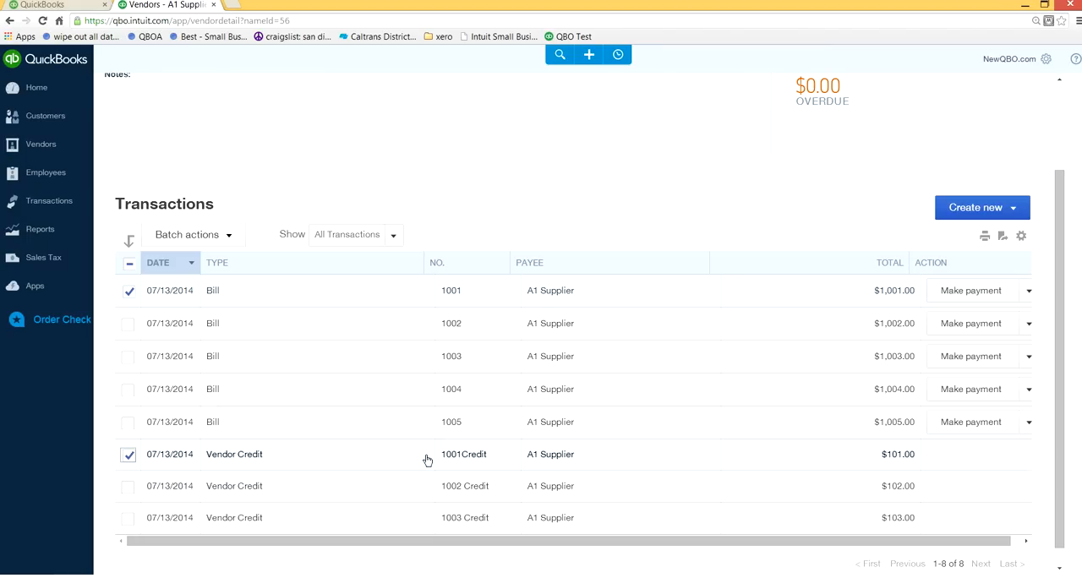
{"action": "mouse_move", "coordinate": [816, 334]}
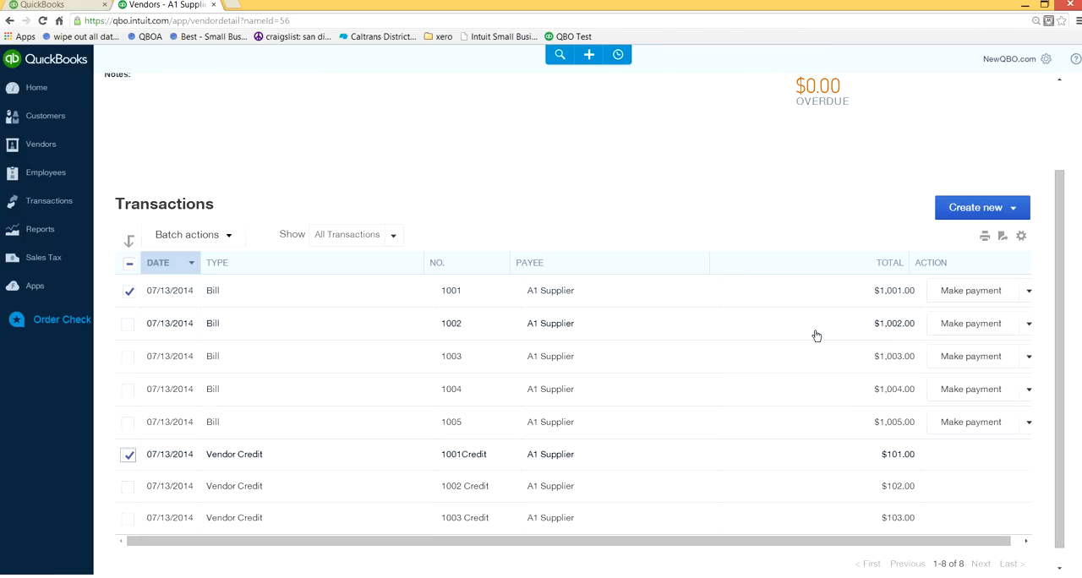
{"action": "mouse_move", "coordinate": [908, 298]}
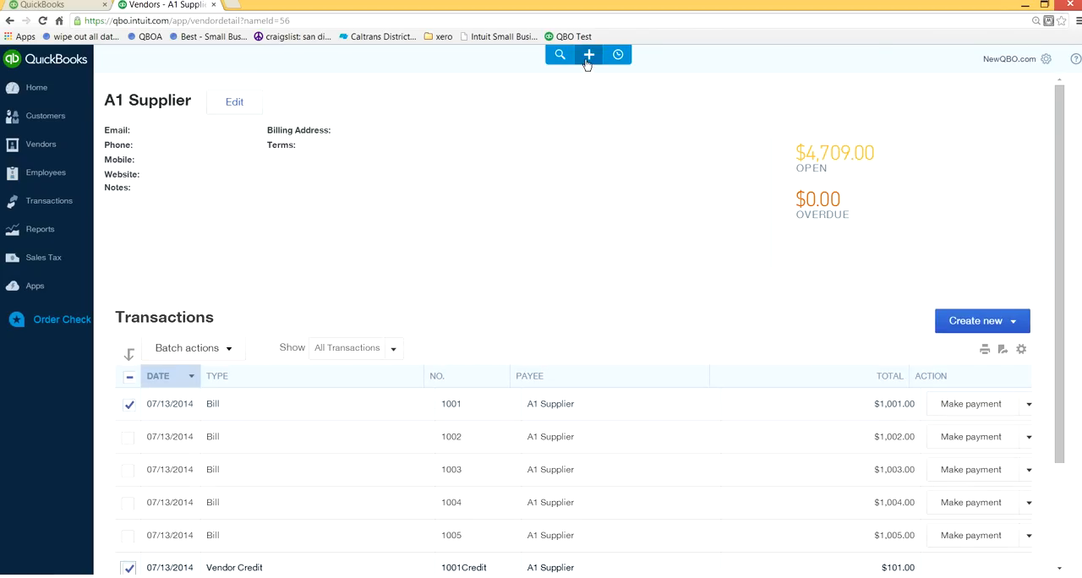
{"action": "mouse_move", "coordinate": [588, 54]}
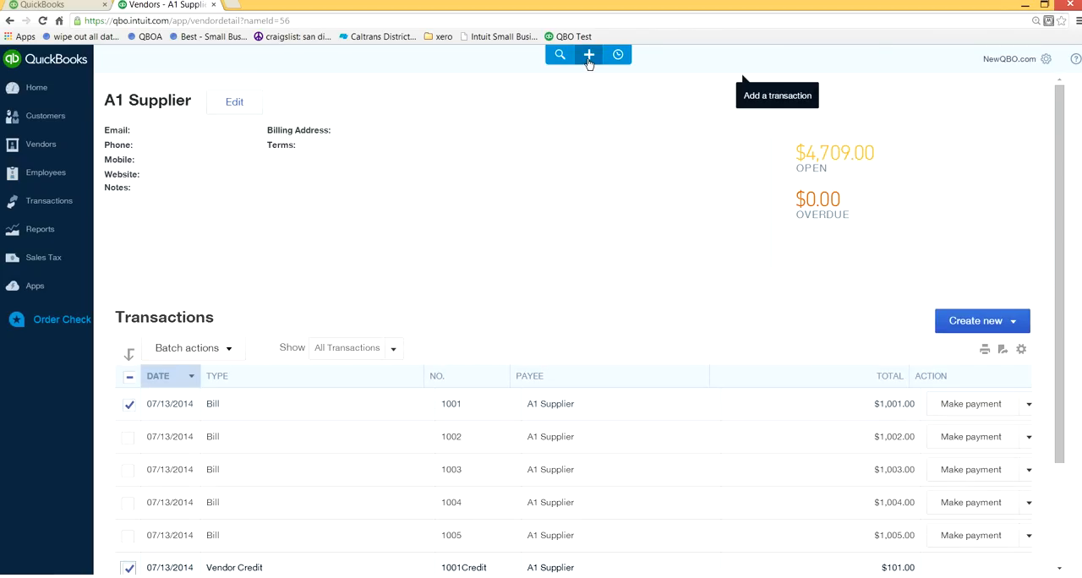
- Start Pay Bills from Create new and begin entering 900 to pay A1 Supplier's bill 1001
{"action": "left_click", "coordinate": [588, 54]}
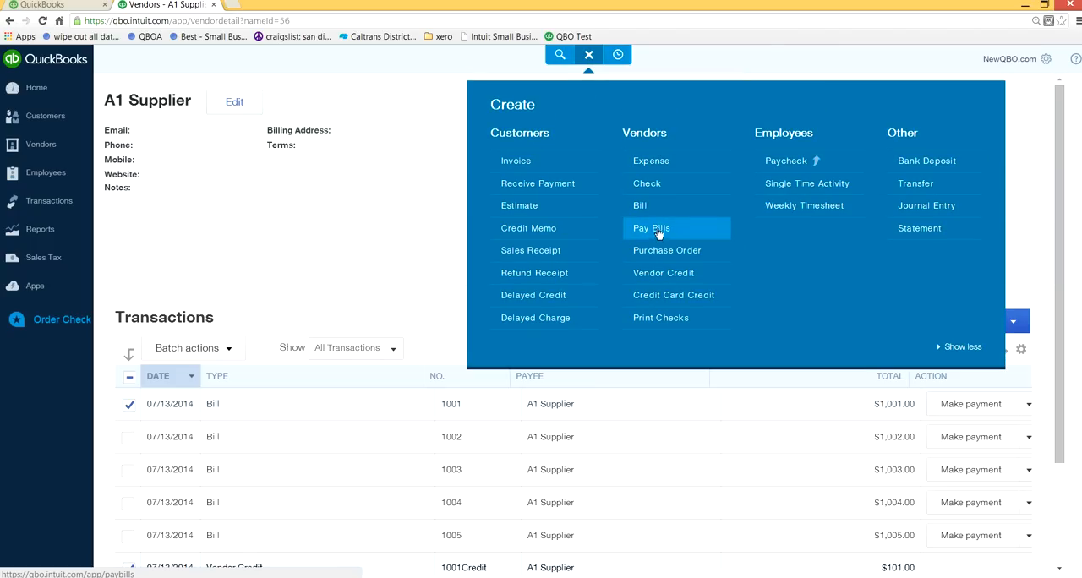
{"action": "left_click", "coordinate": [649, 228]}
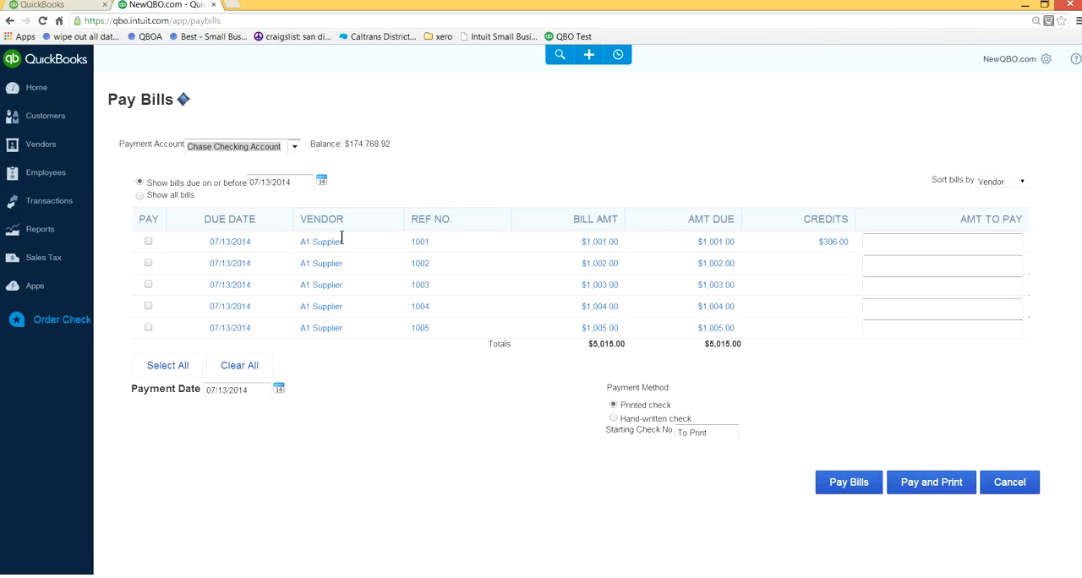
{"action": "mouse_move", "coordinate": [336, 272]}
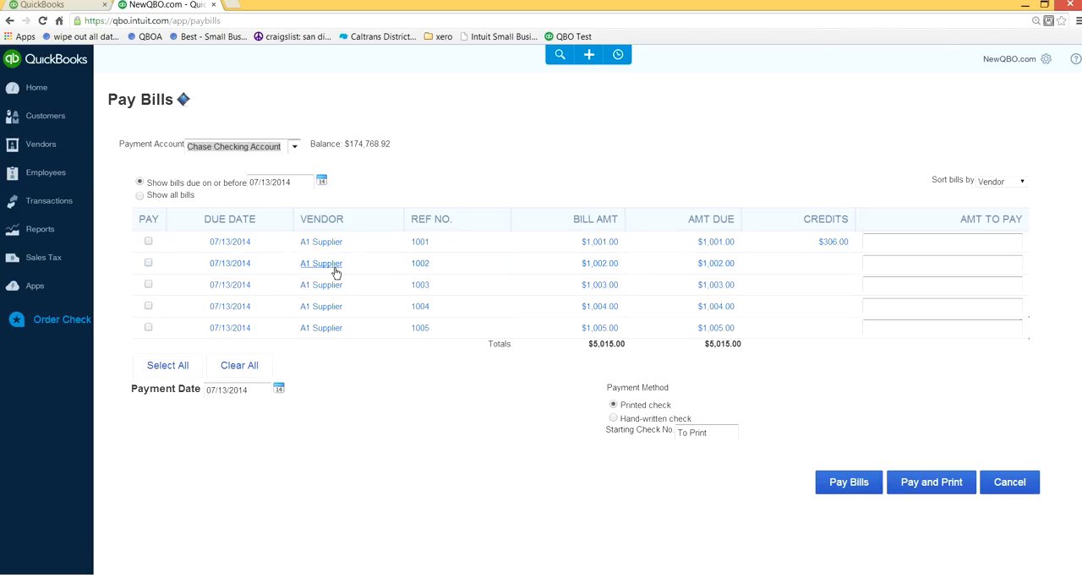
{"action": "mouse_move", "coordinate": [427, 240]}
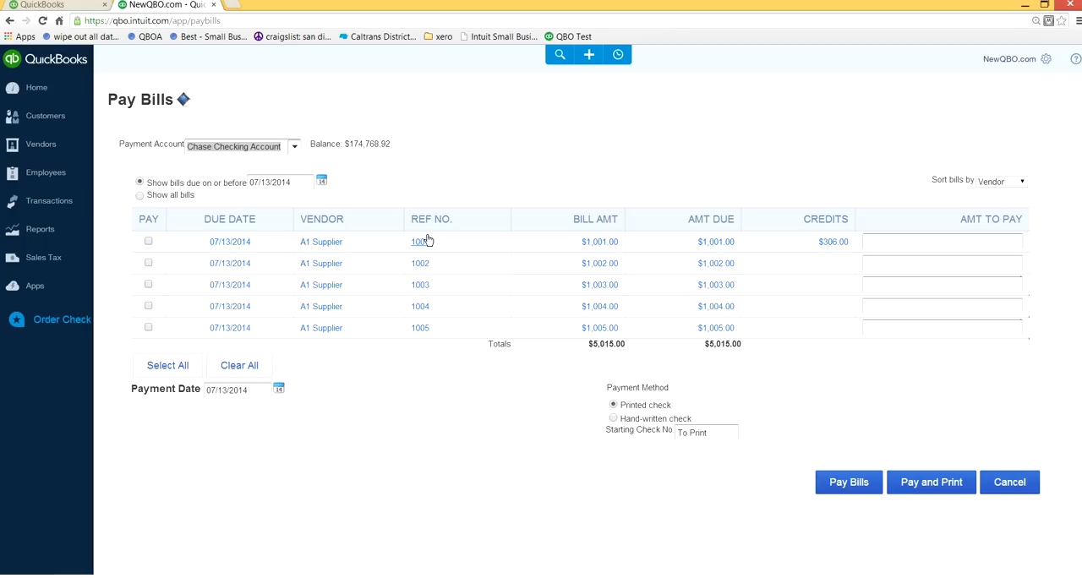
{"action": "mouse_move", "coordinate": [830, 213]}
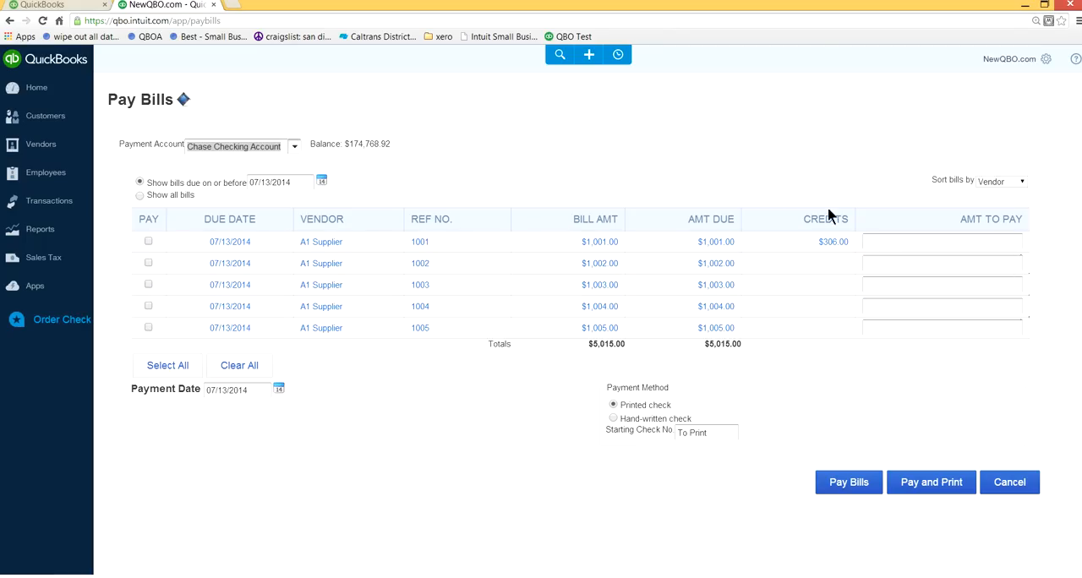
{"action": "mouse_move", "coordinate": [851, 200]}
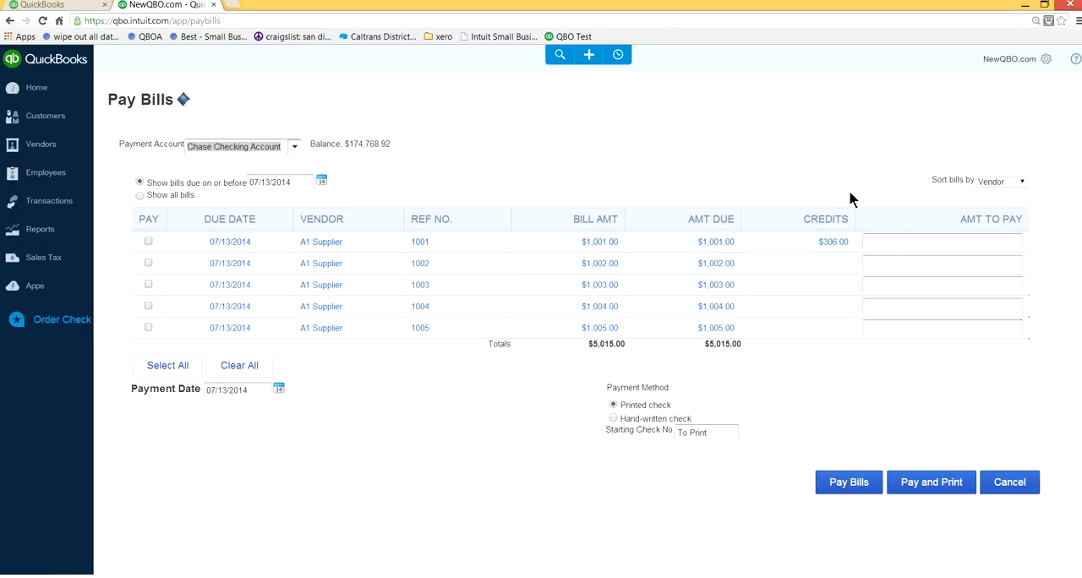
{"action": "mouse_move", "coordinate": [905, 234]}
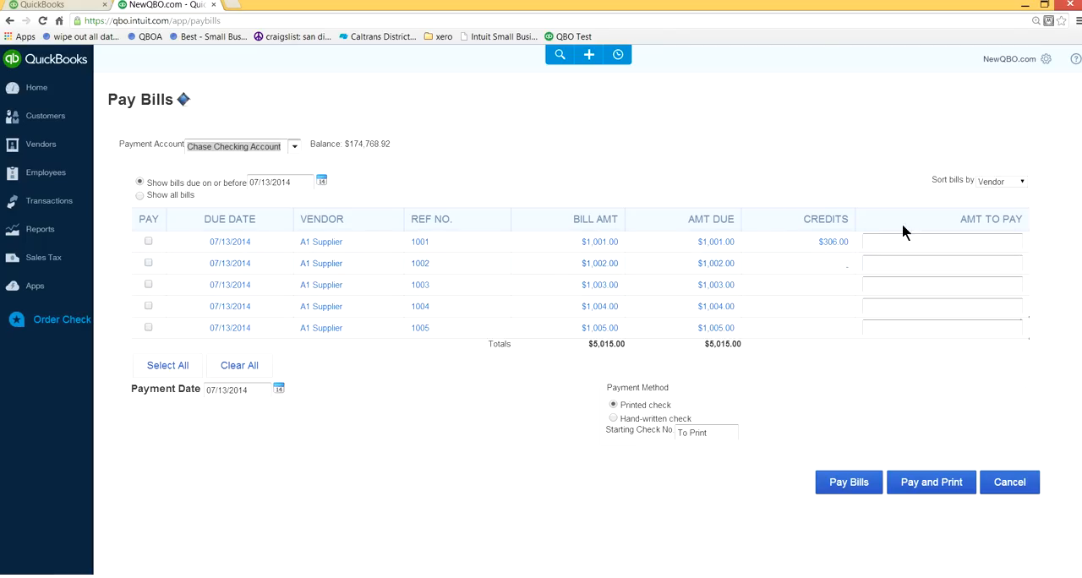
{"action": "mouse_move", "coordinate": [812, 257]}
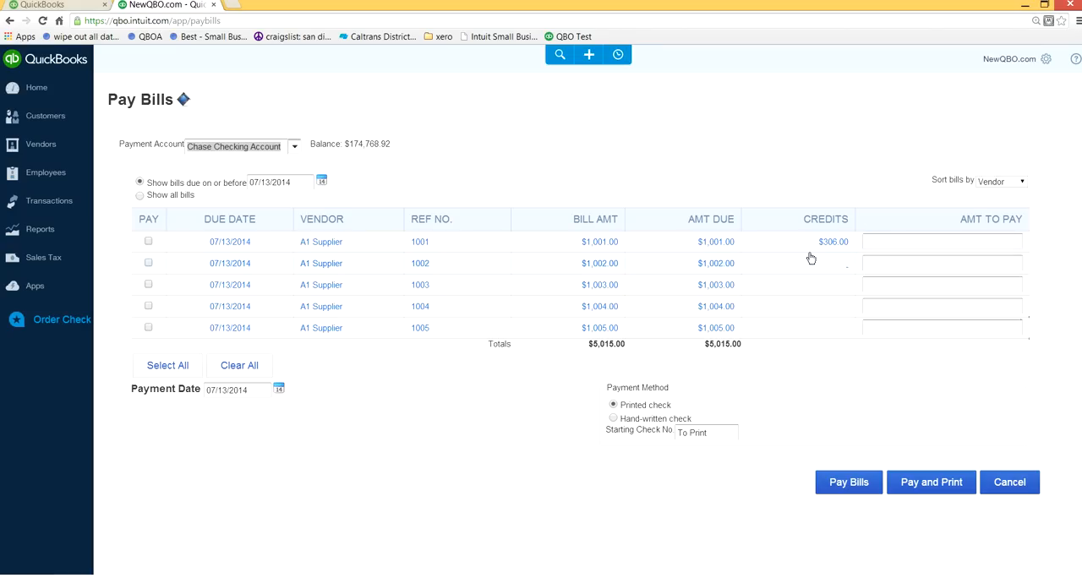
{"action": "mouse_move", "coordinate": [835, 247]}
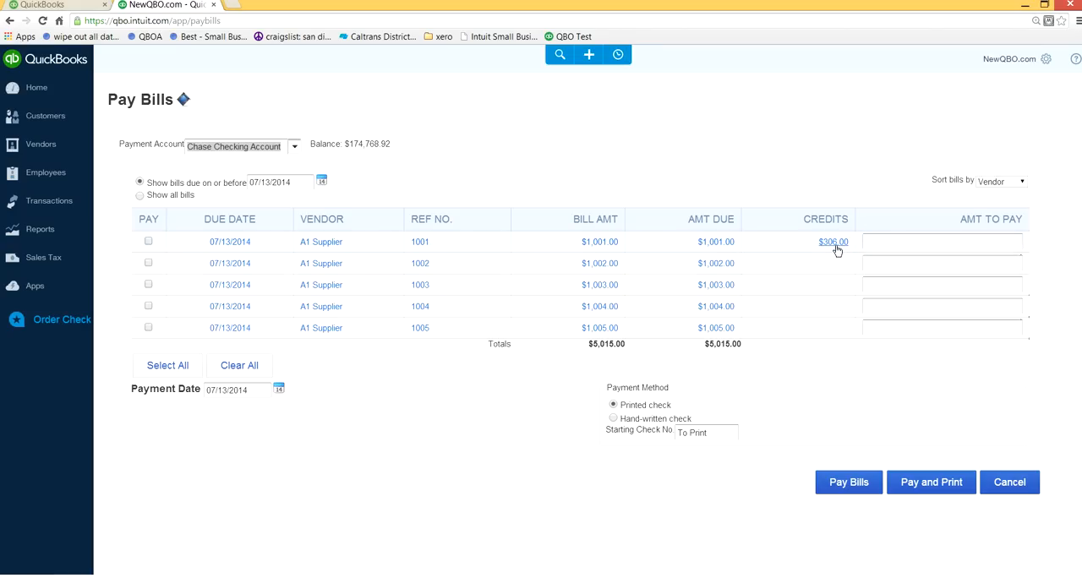
{"action": "mouse_move", "coordinate": [829, 249]}
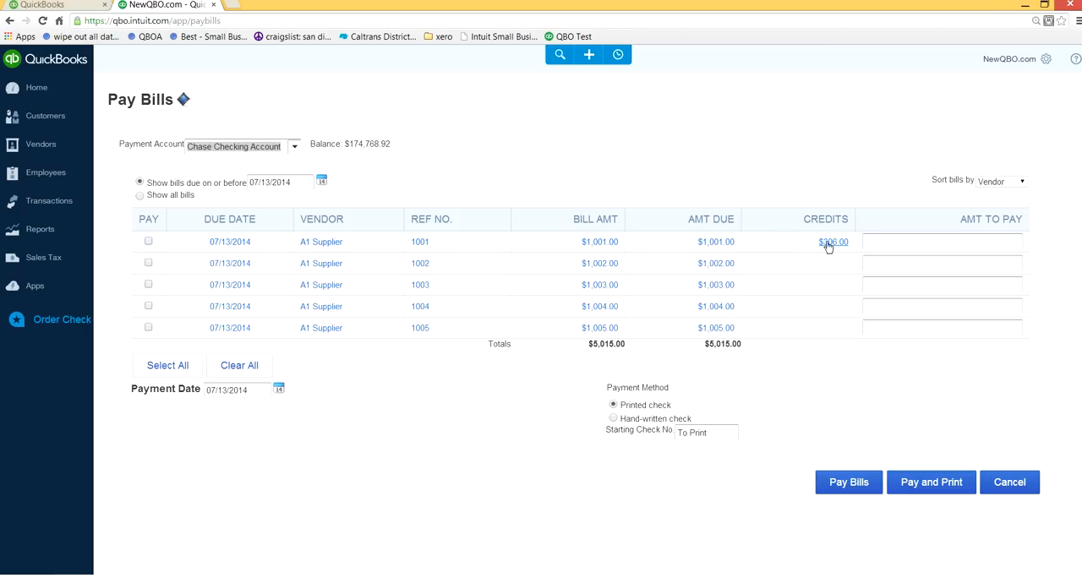
{"action": "mouse_move", "coordinate": [864, 247]}
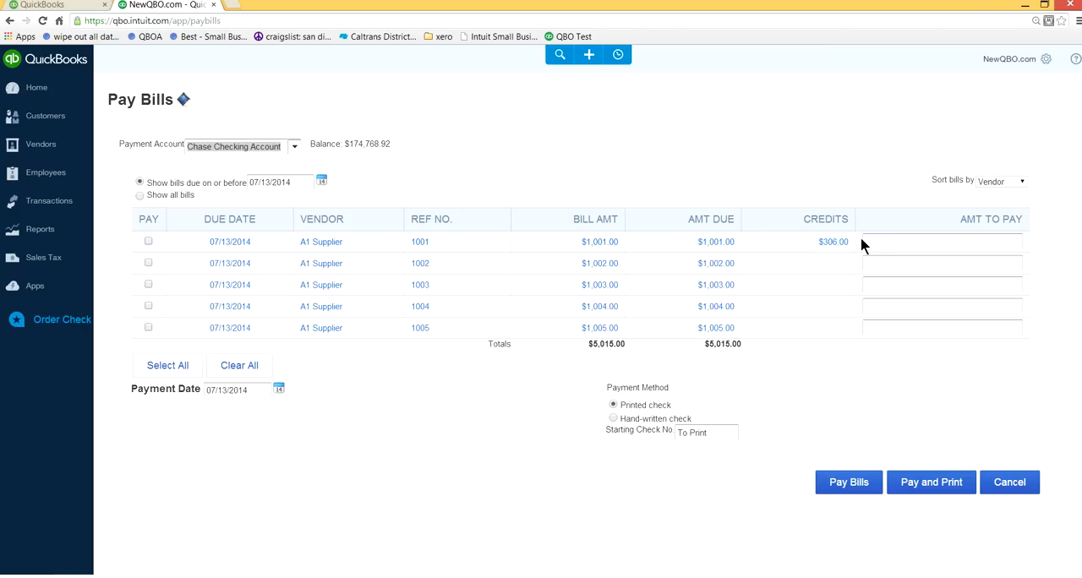
{"action": "mouse_move", "coordinate": [819, 242]}
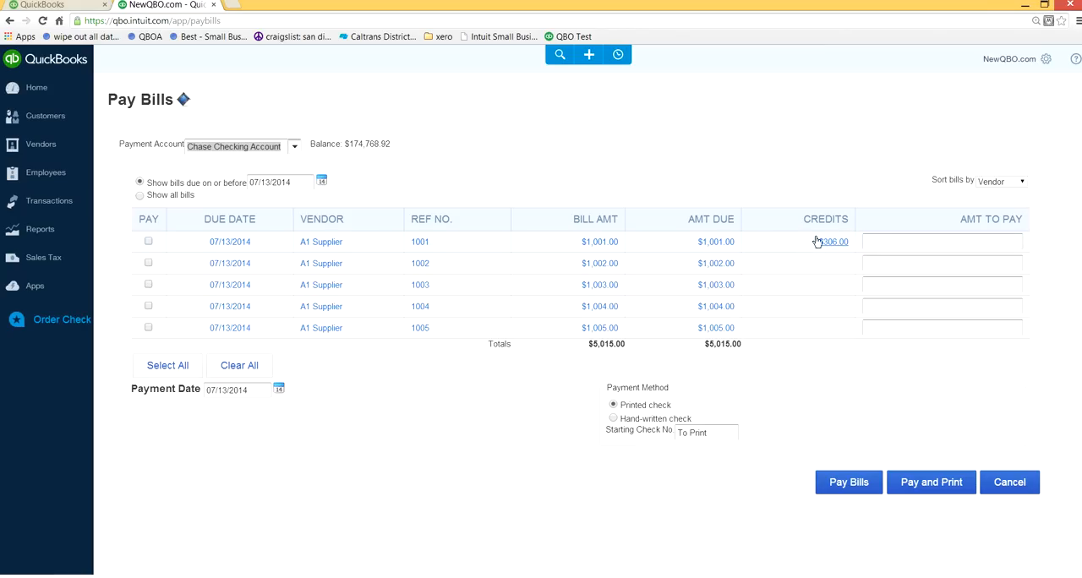
{"action": "mouse_move", "coordinate": [813, 256]}
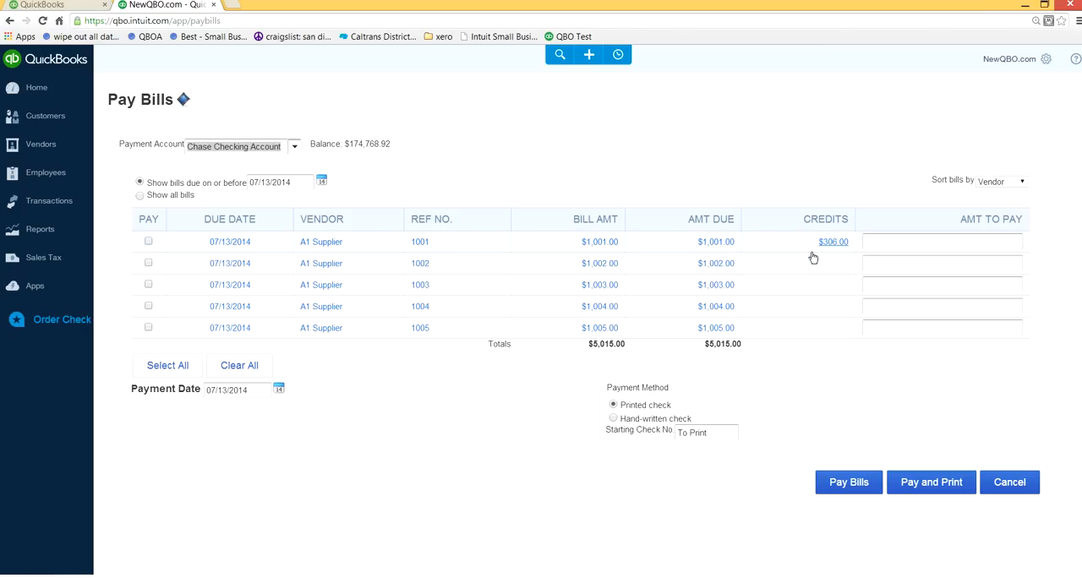
{"action": "left_click", "coordinate": [943, 242]}
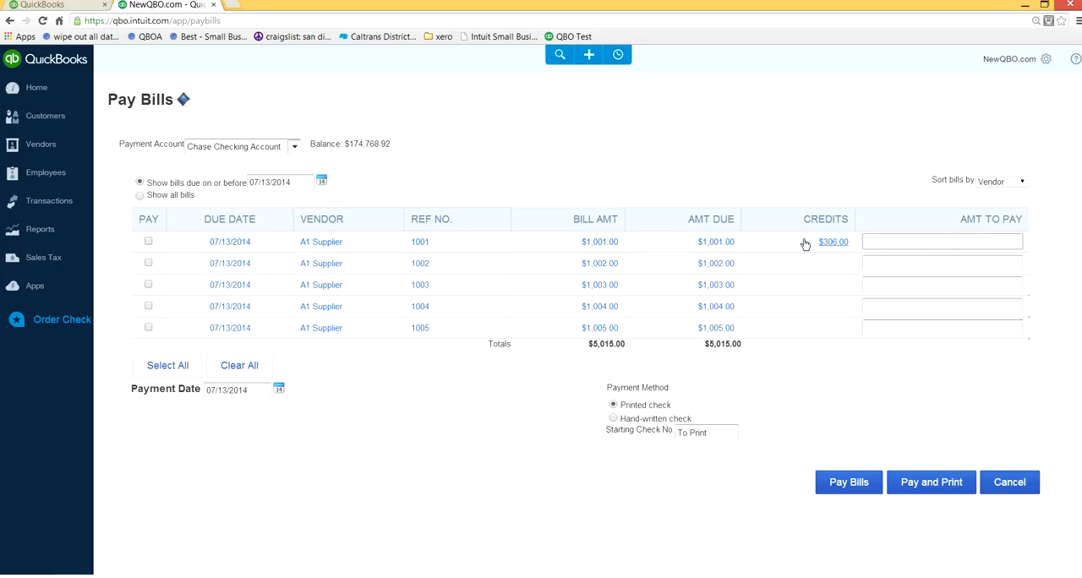
{"action": "type", "text": "900"}
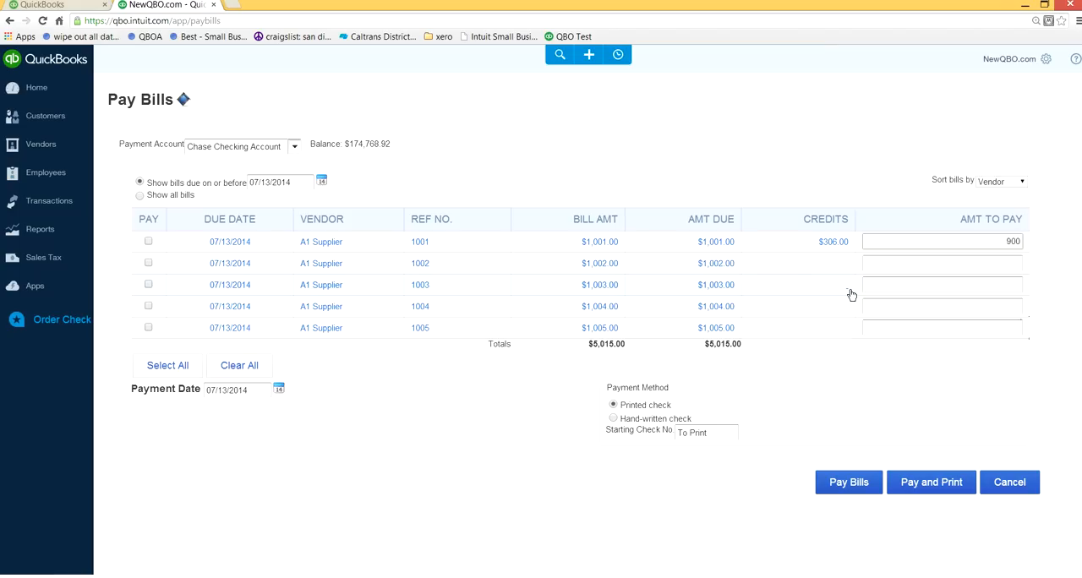
{"action": "mouse_move", "coordinate": [811, 289]}
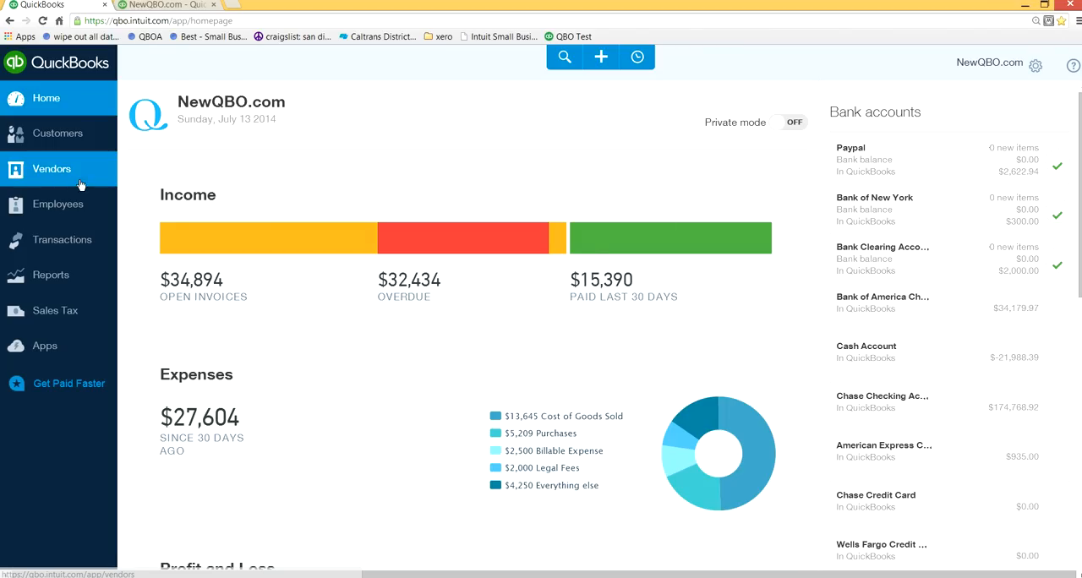
- From A1 Supplier's record, mark bill 1001 and start a new check to A1 Supplier
{"action": "left_click", "coordinate": [52, 169]}
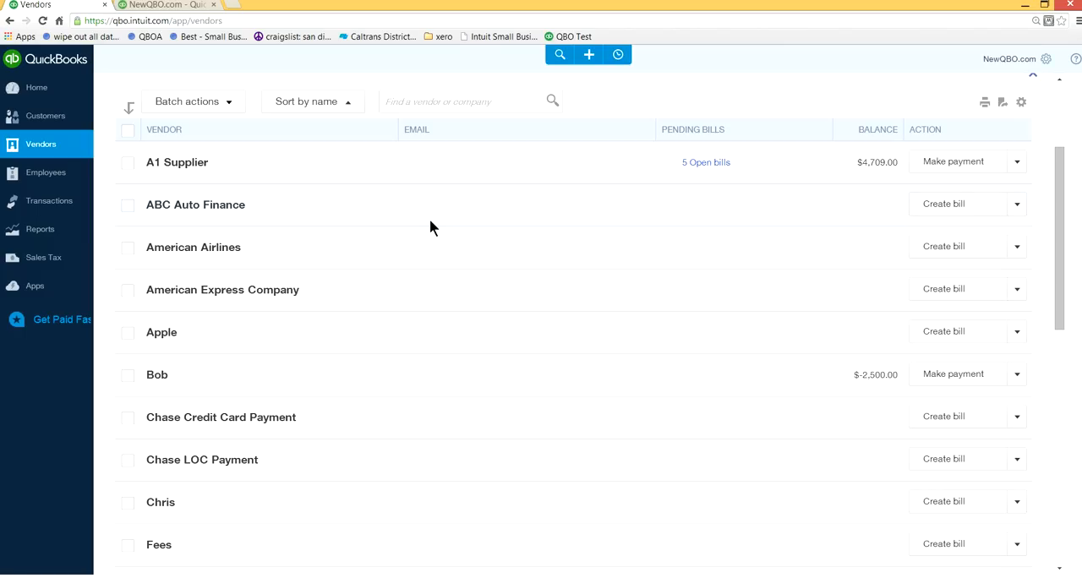
{"action": "left_click", "coordinate": [176, 162]}
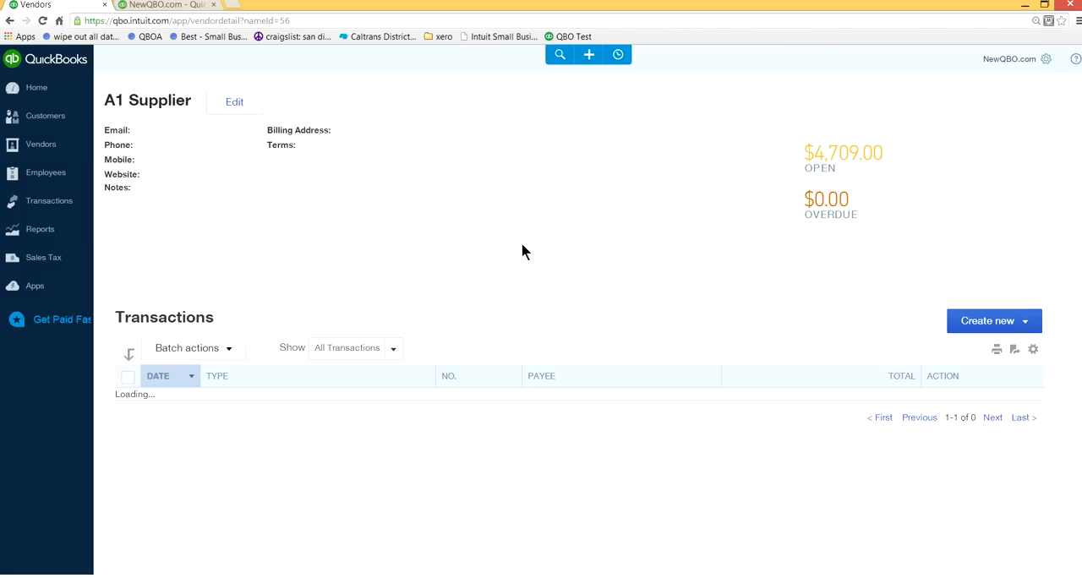
{"action": "scroll", "scroll_direction": "down", "scroll_amount": 3}
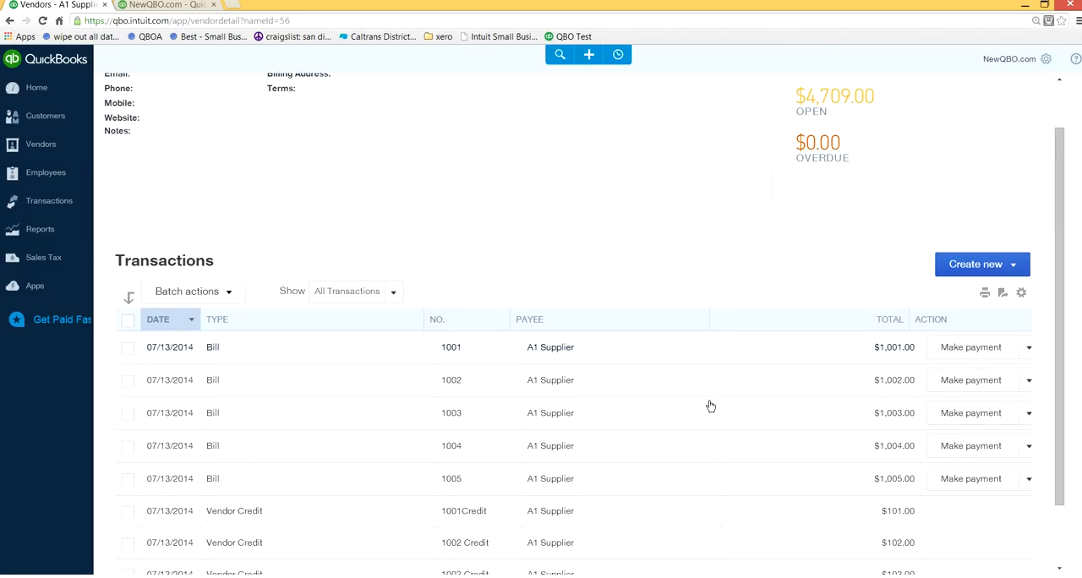
{"action": "scroll", "scroll_direction": "down", "scroll_amount": 3}
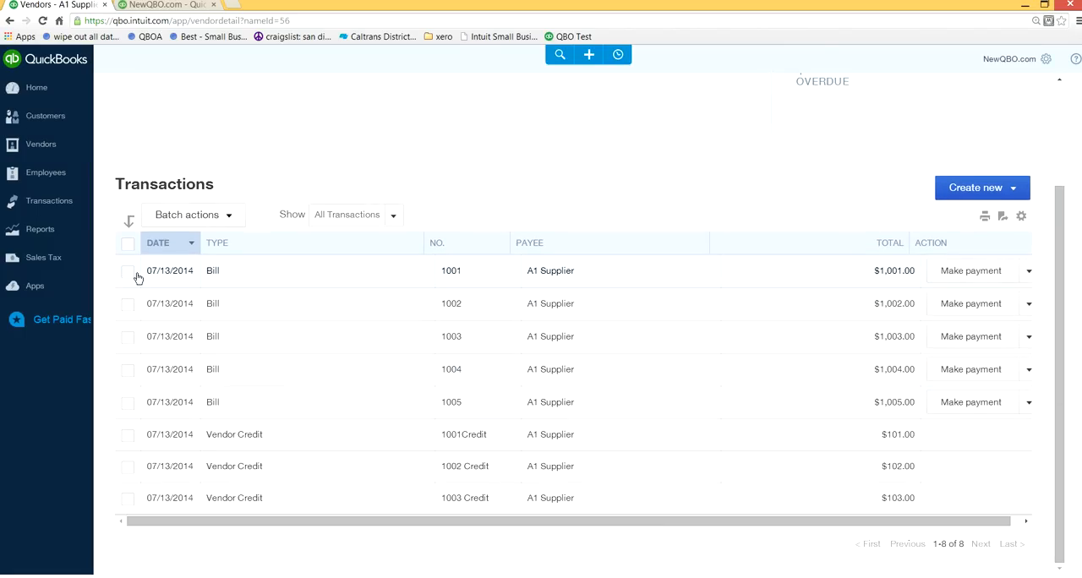
{"action": "left_click", "coordinate": [128, 434]}
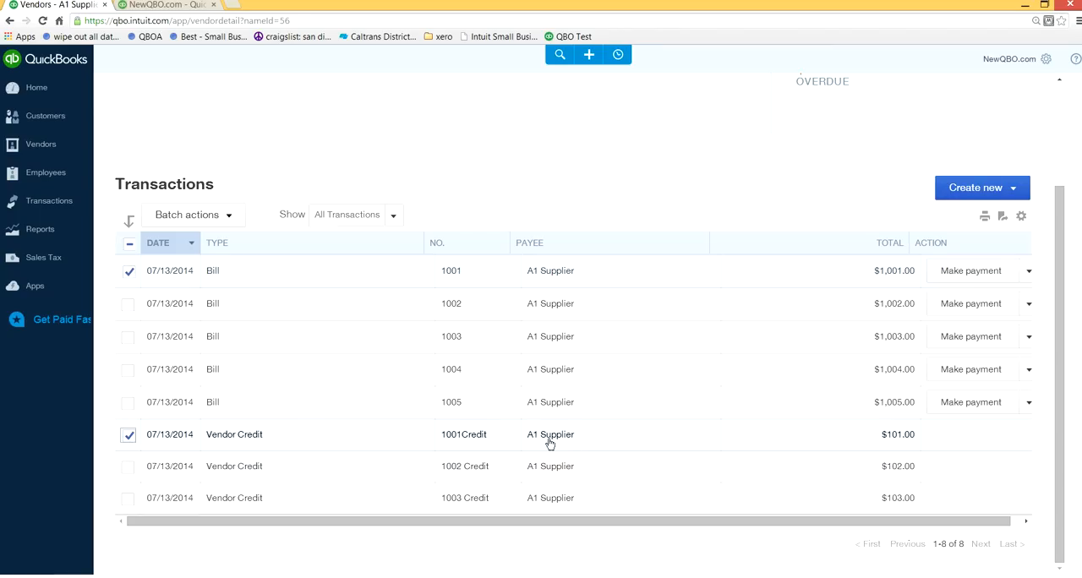
{"action": "mouse_move", "coordinate": [931, 248]}
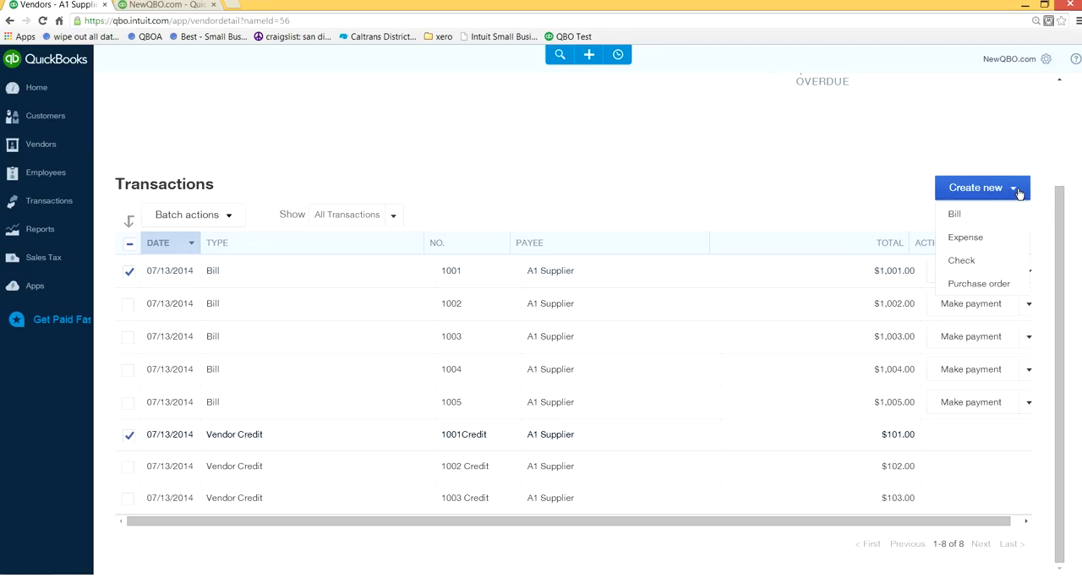
{"action": "mouse_move", "coordinate": [960, 261]}
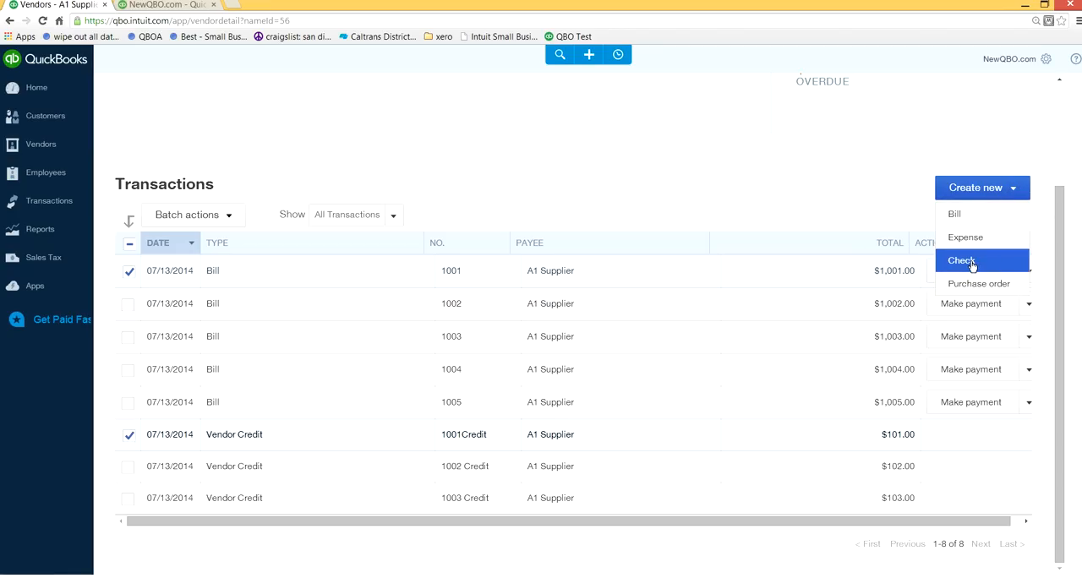
{"action": "left_click", "coordinate": [961, 260]}
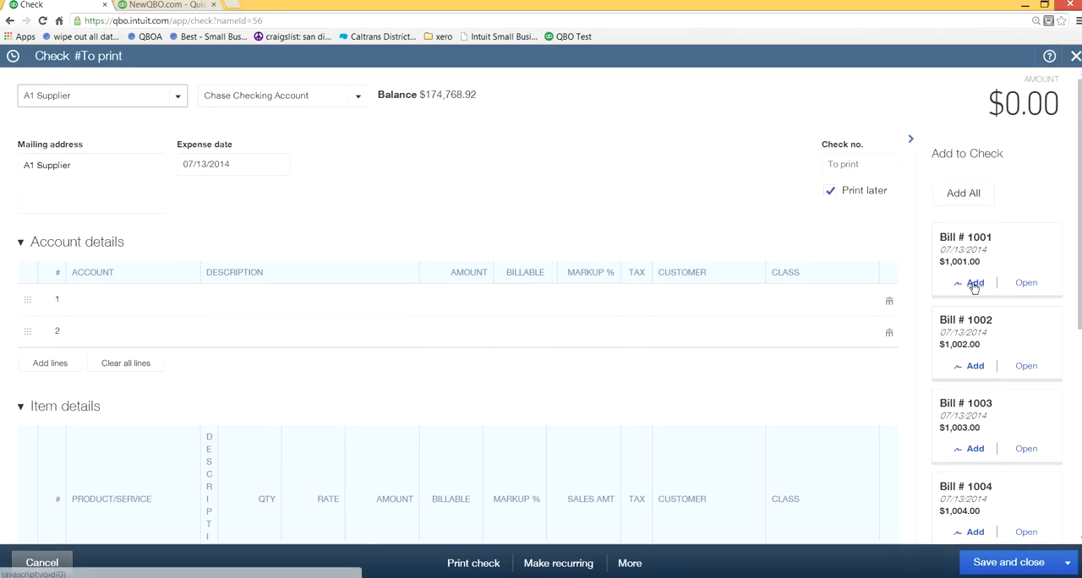
- Add bill 1001 to the check and commit the $900 amount with 1001Credit applied
{"action": "left_click", "coordinate": [973, 283]}
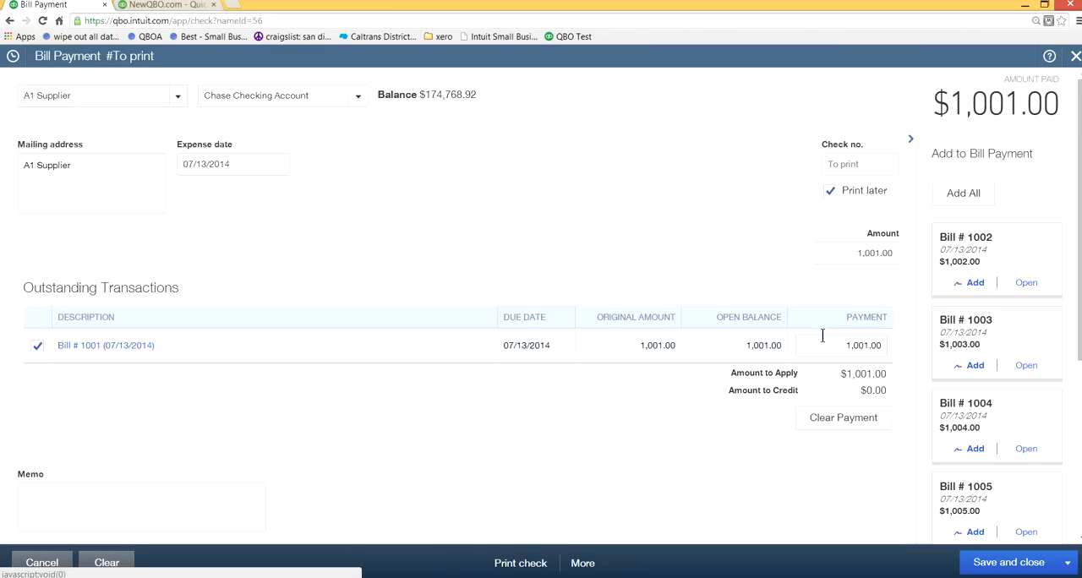
{"action": "scroll", "scroll_direction": "down", "scroll_amount": 3}
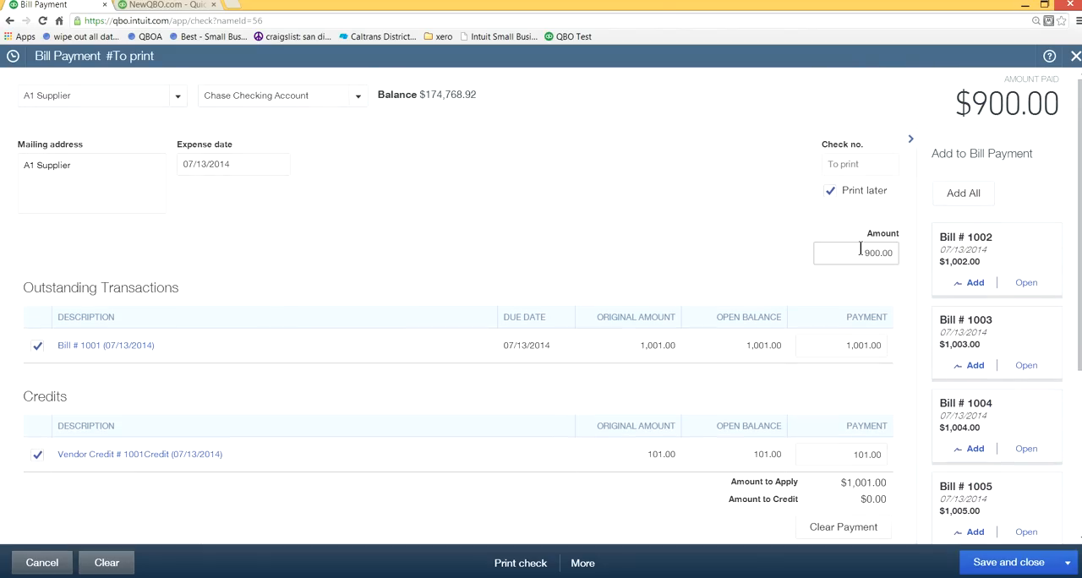
{"action": "left_click", "coordinate": [842, 344]}
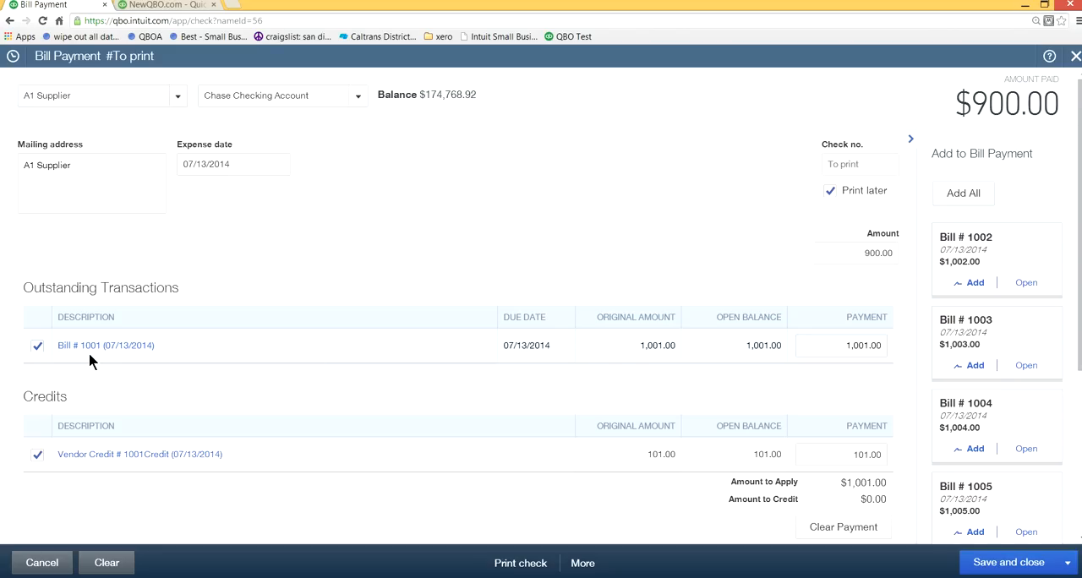
{"action": "mouse_move", "coordinate": [137, 471]}
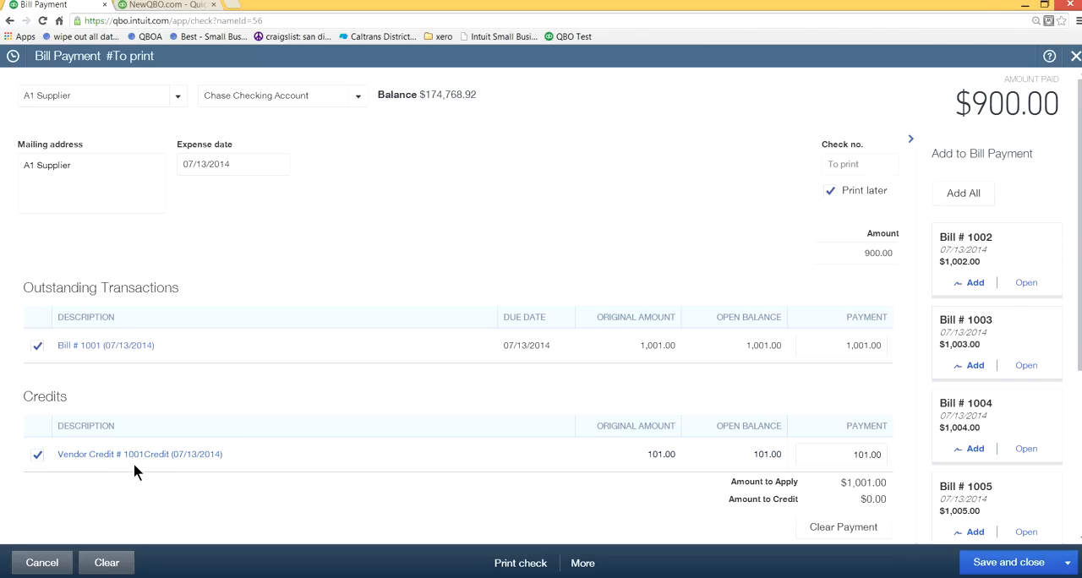
{"action": "mouse_move", "coordinate": [175, 474]}
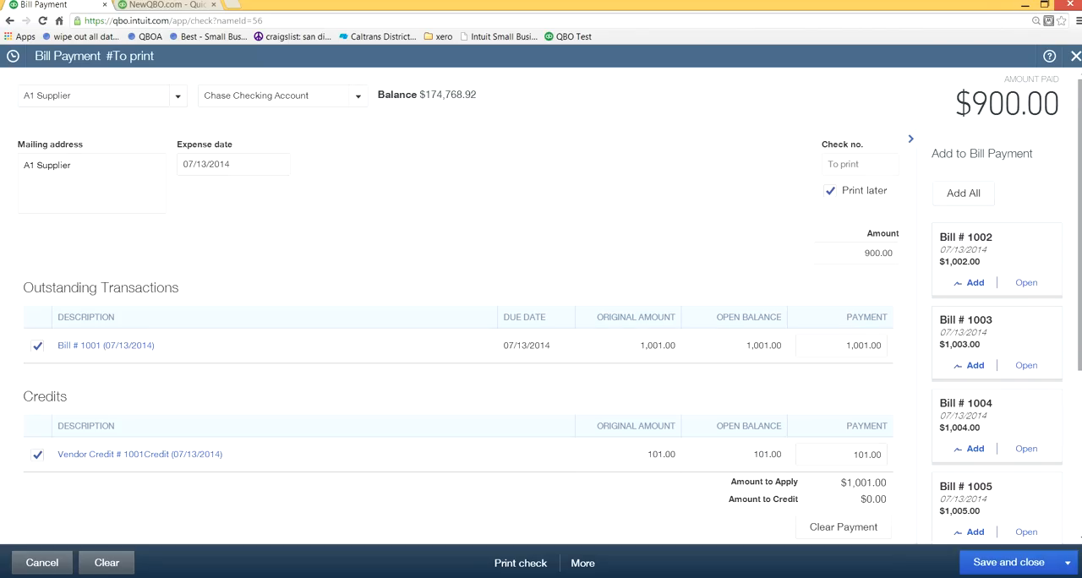
- Save the $900 bill payment and send it to the Print Checks list
{"action": "scroll", "scroll_direction": "down", "scroll_amount": 3}
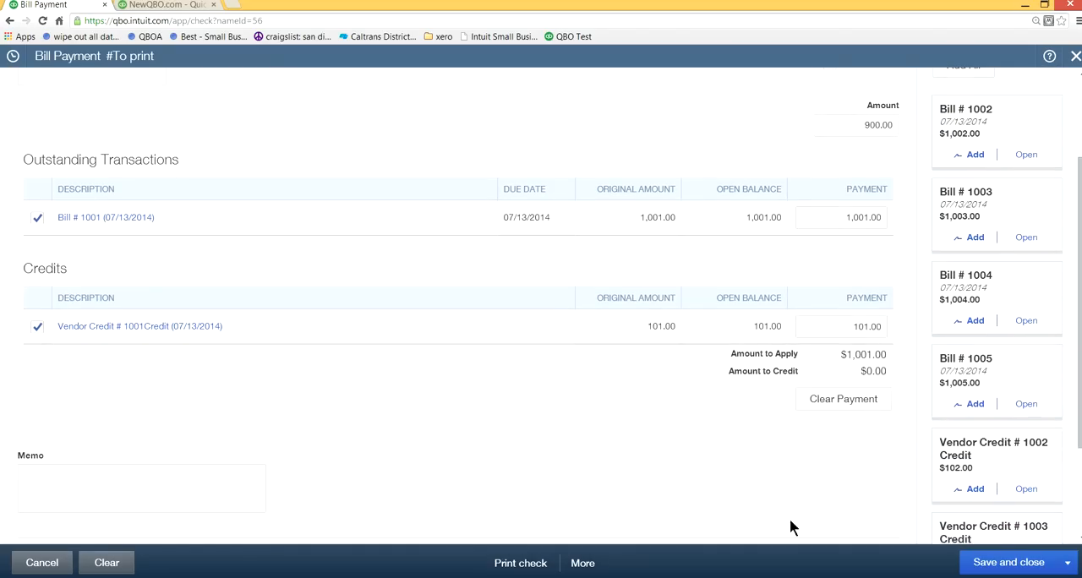
{"action": "mouse_move", "coordinate": [522, 568]}
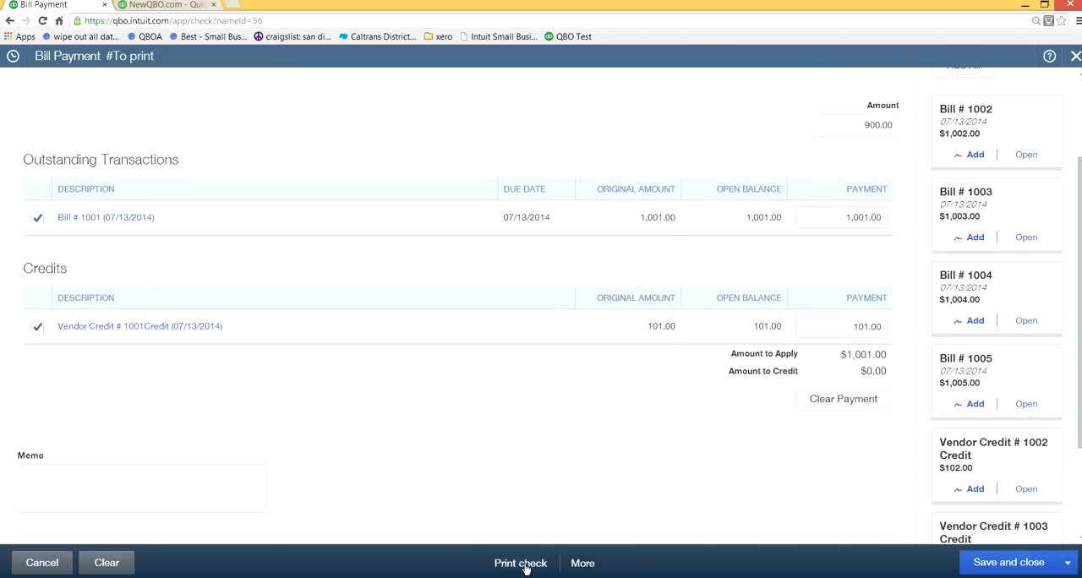
{"action": "left_click", "coordinate": [521, 563]}
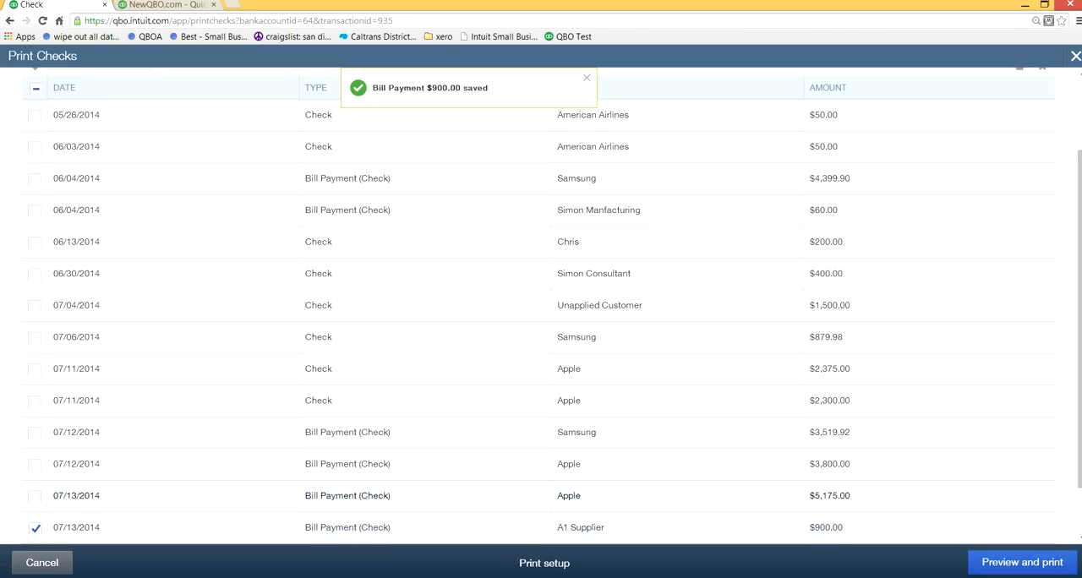
{"action": "scroll", "scroll_direction": "down", "scroll_amount": 3}
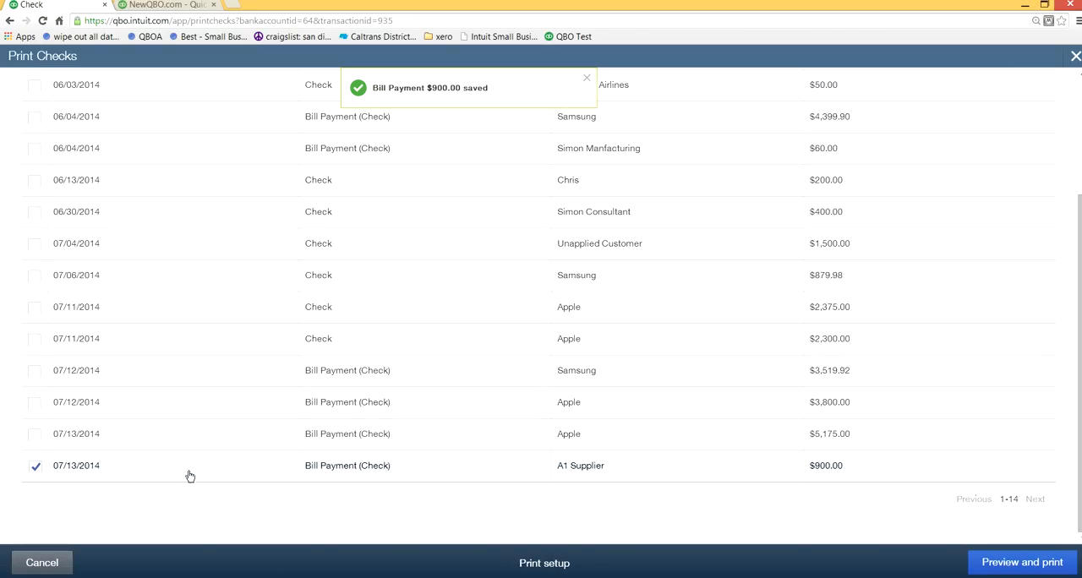
{"action": "left_click", "coordinate": [587, 78]}
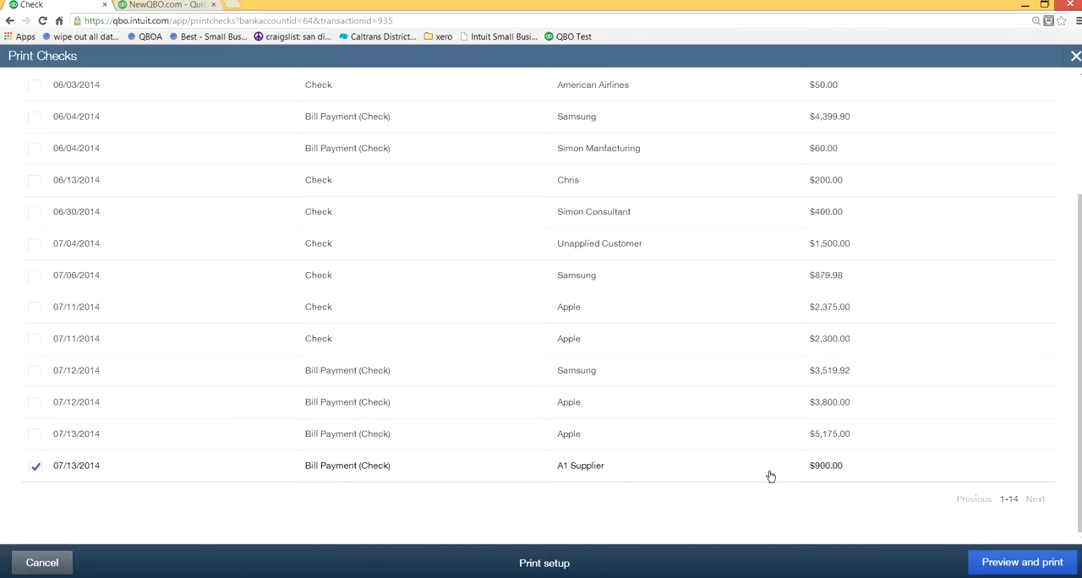
{"action": "left_click", "coordinate": [1021, 561]}
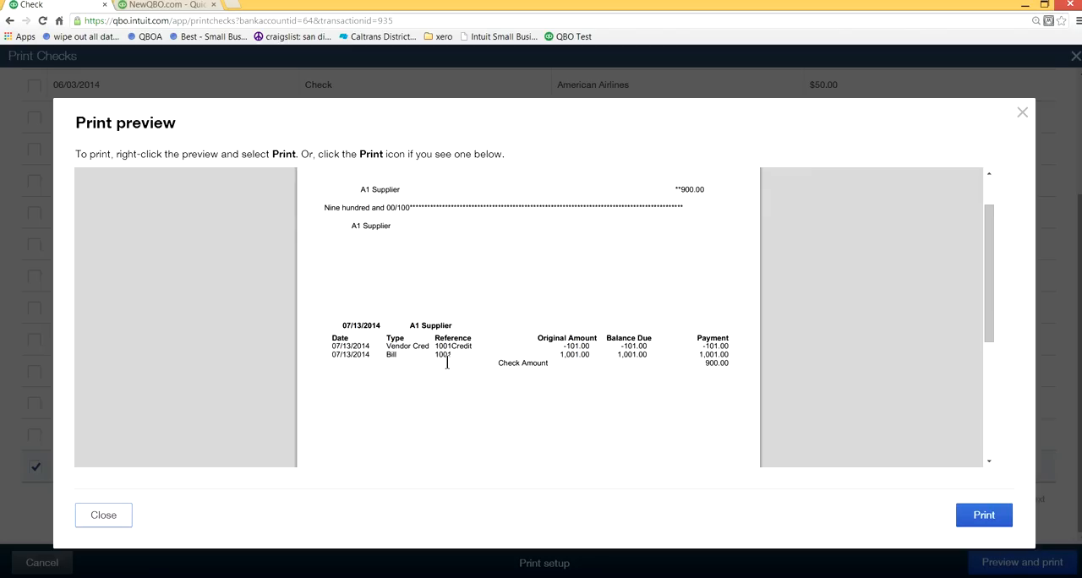
{"action": "mouse_move", "coordinate": [561, 355]}
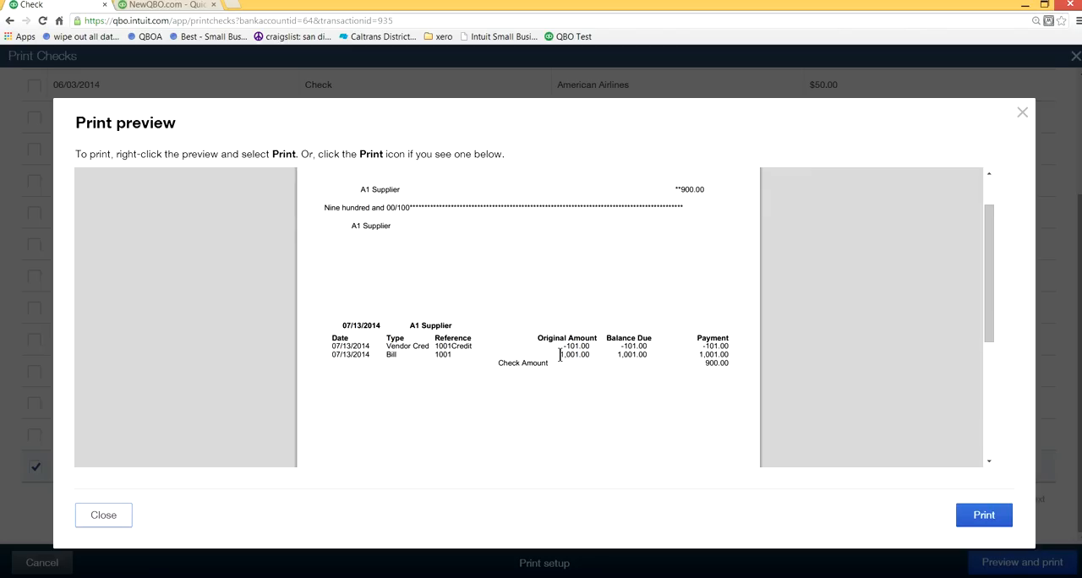
{"action": "mouse_move", "coordinate": [423, 348]}
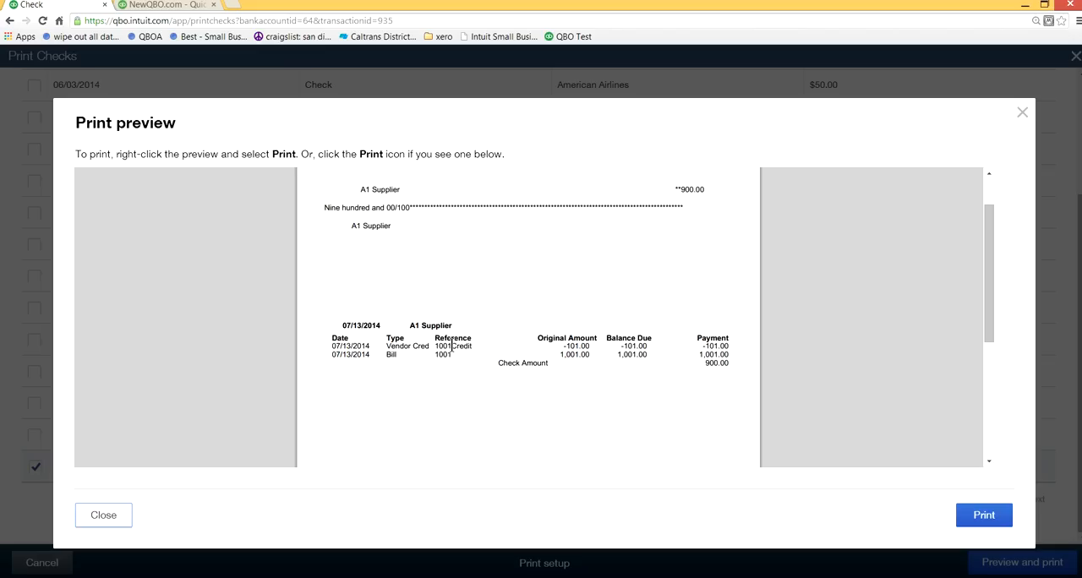
{"action": "mouse_move", "coordinate": [152, 517]}
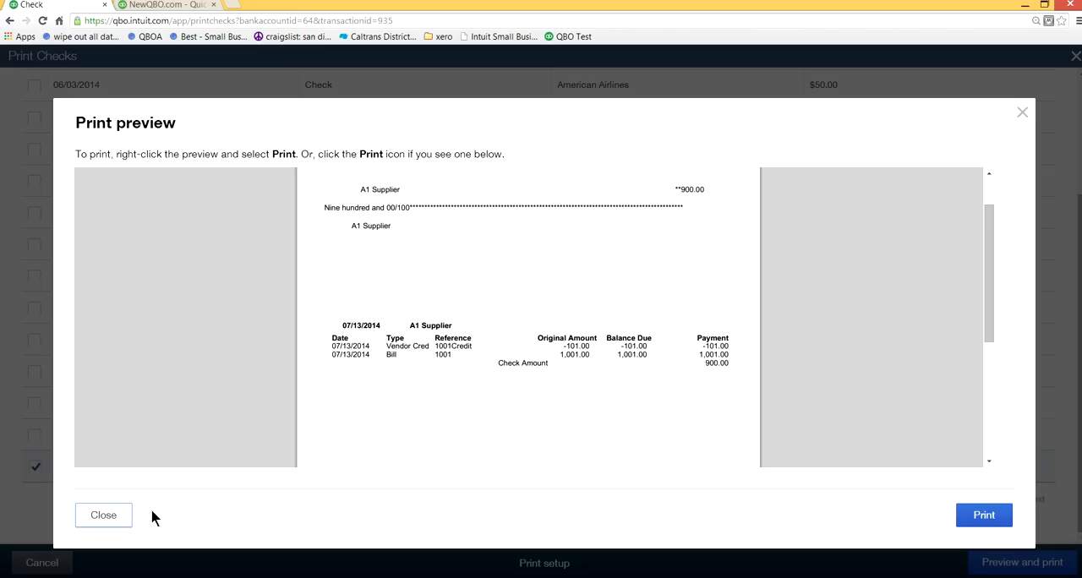
- Close the check print preview, answer the print-OK prompt, and close Print Checks
{"action": "left_click", "coordinate": [983, 514]}
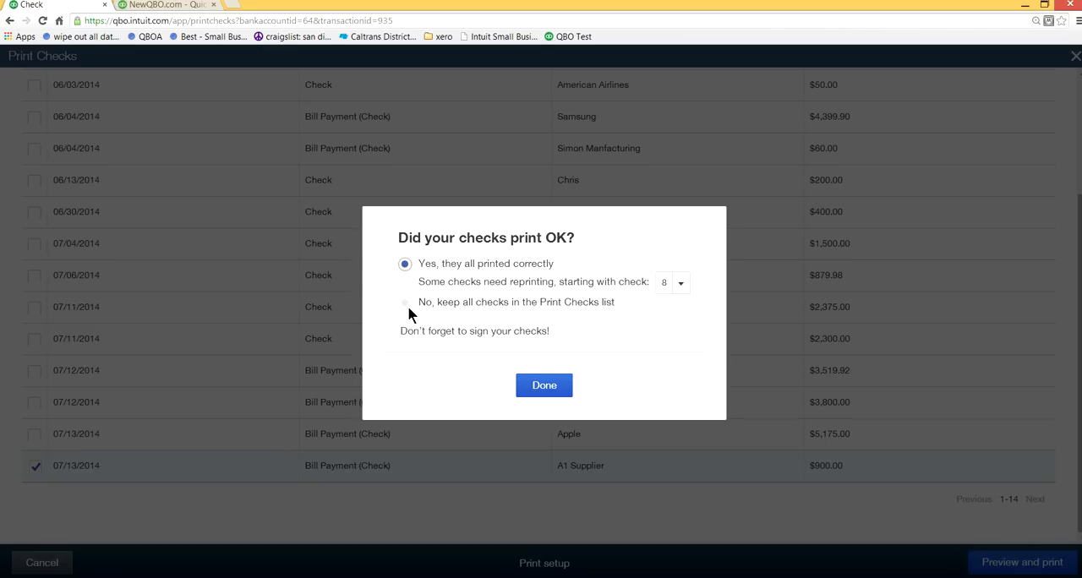
{"action": "left_click", "coordinate": [544, 386]}
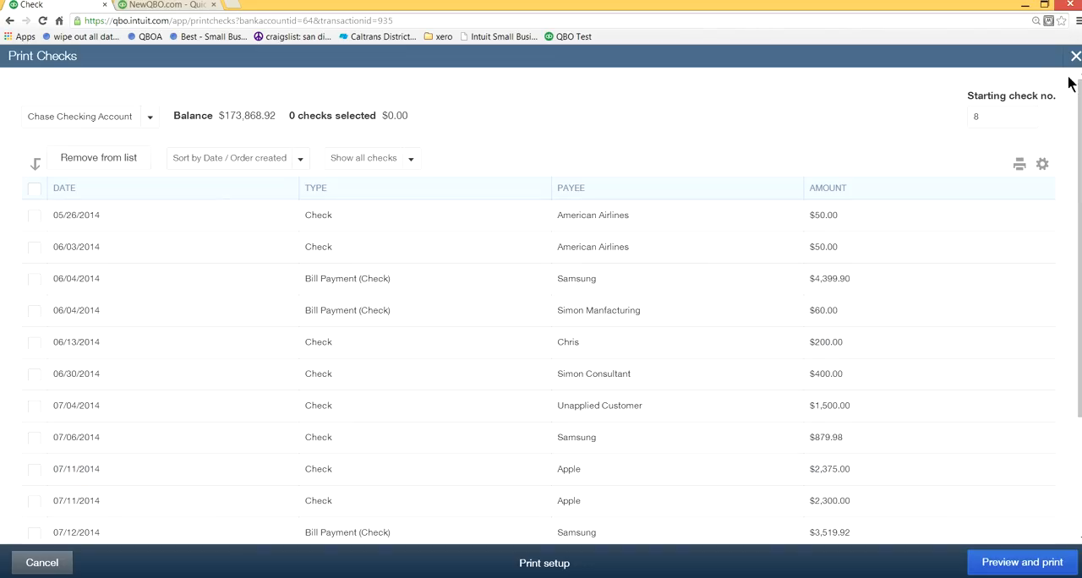
{"action": "left_click", "coordinate": [1075, 55]}
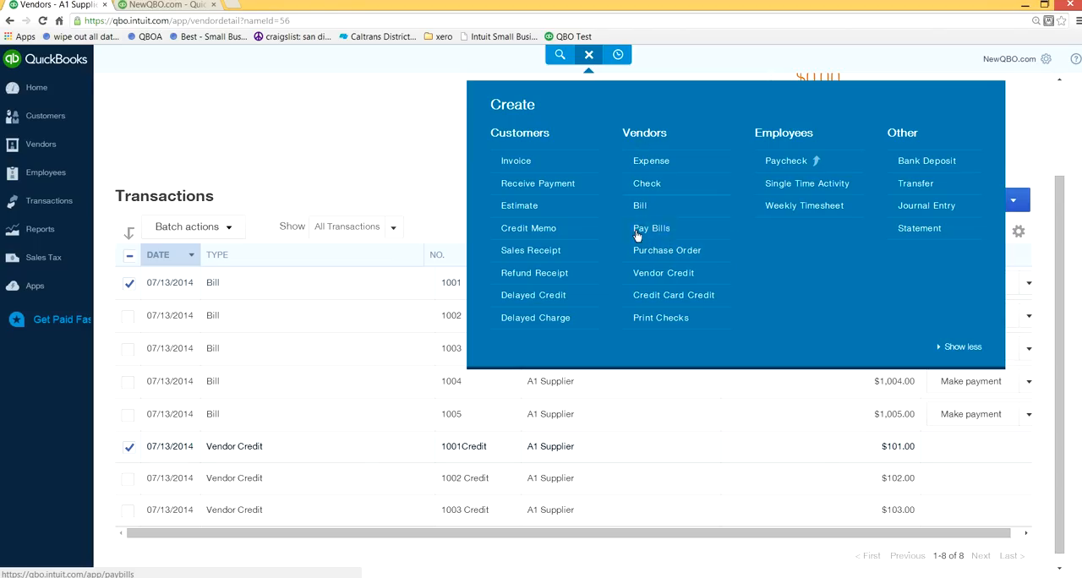
{"action": "mouse_move", "coordinate": [250, 171]}
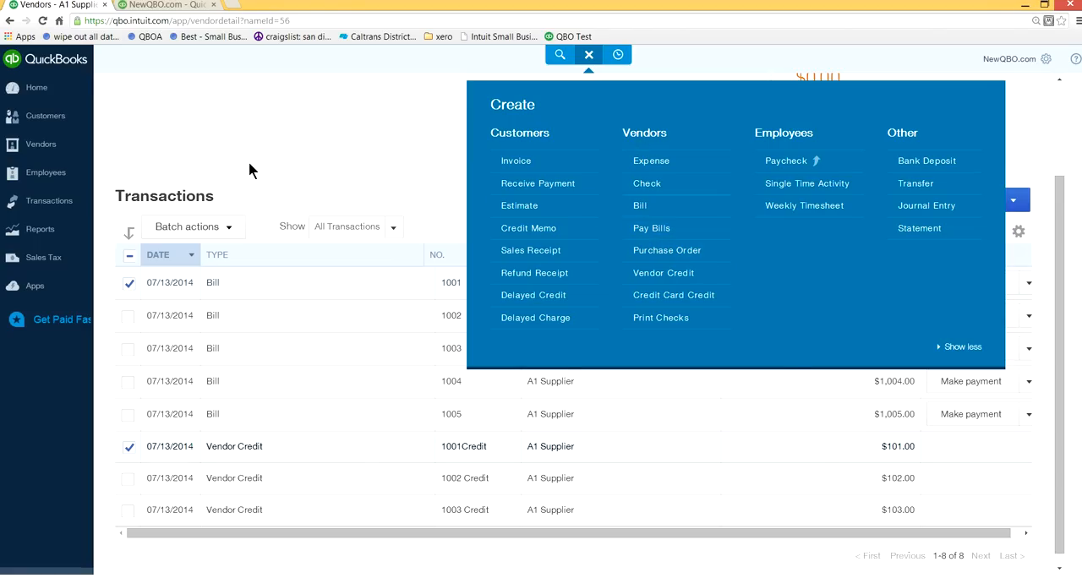
{"action": "left_click", "coordinate": [37, 88]}
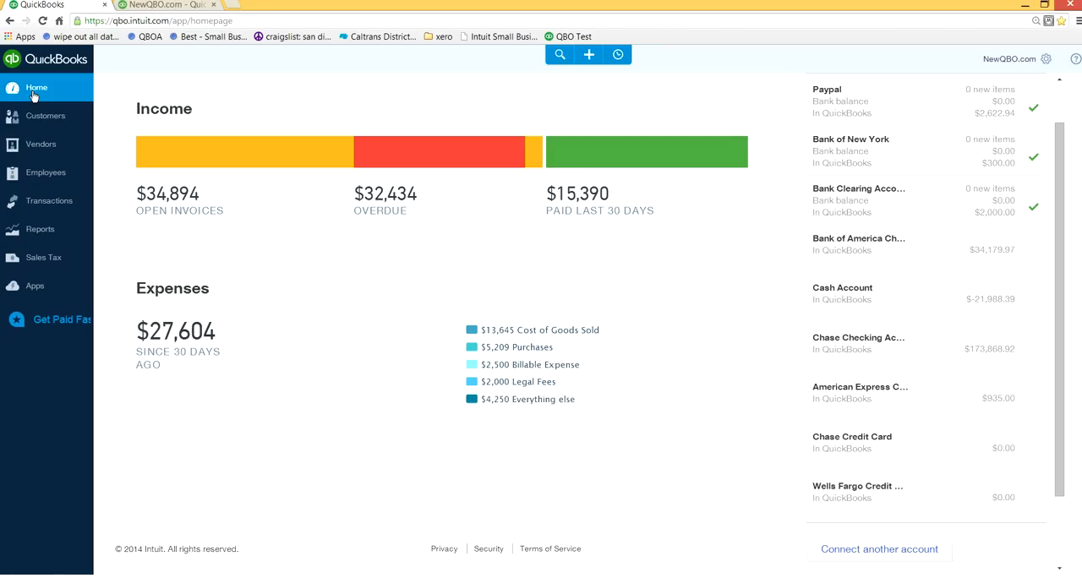
{"action": "left_click", "coordinate": [41, 146]}
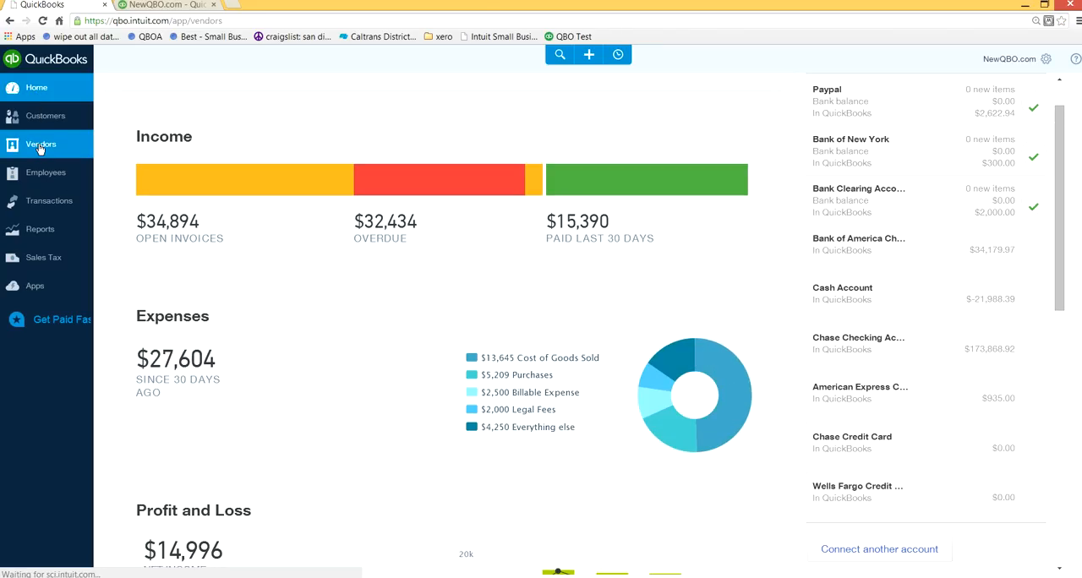
{"action": "left_click", "coordinate": [41, 143]}
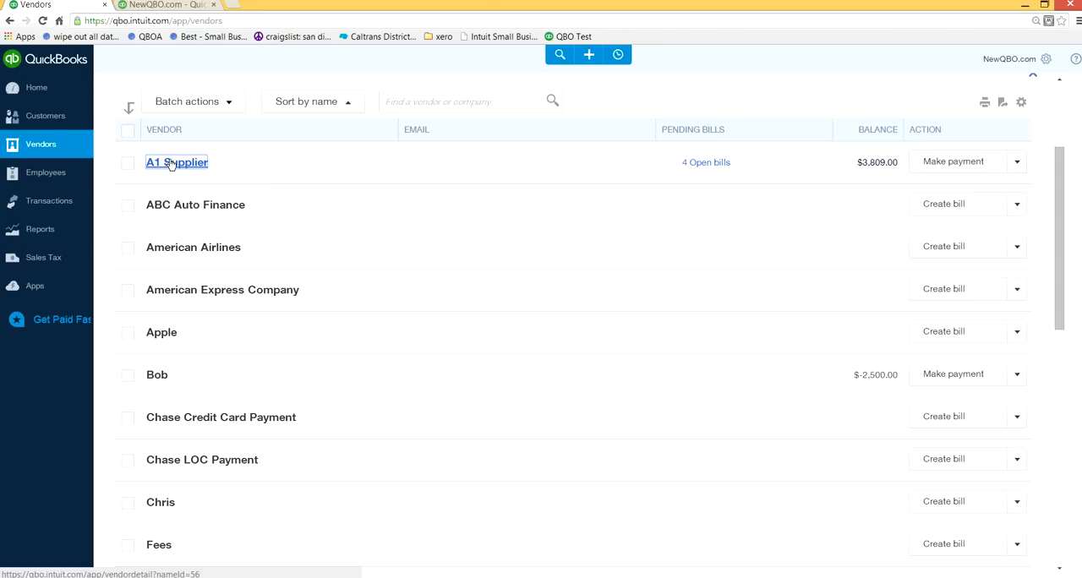
{"action": "left_click", "coordinate": [176, 162]}
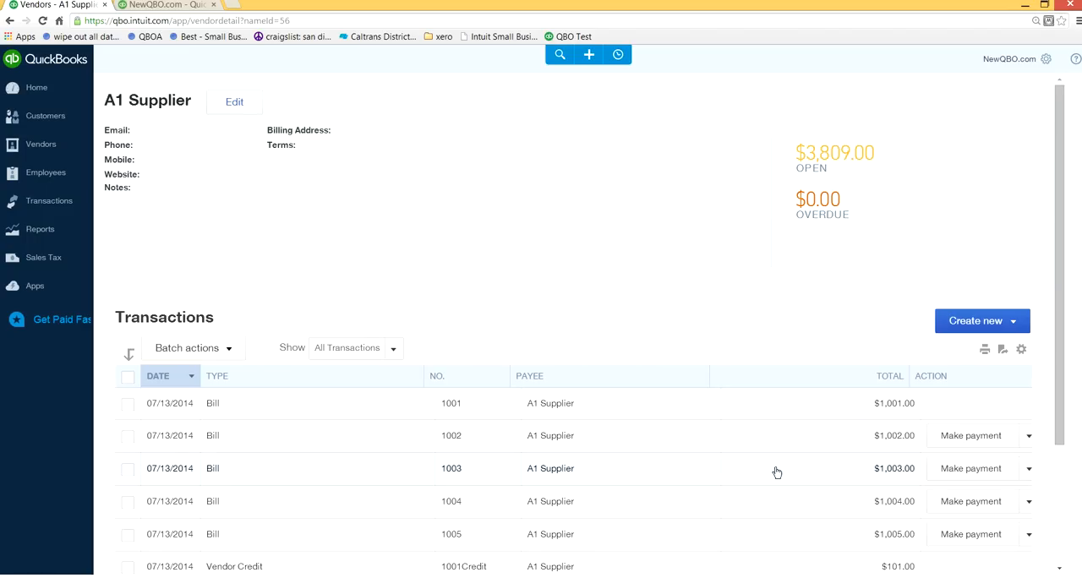
{"action": "left_click", "coordinate": [980, 321]}
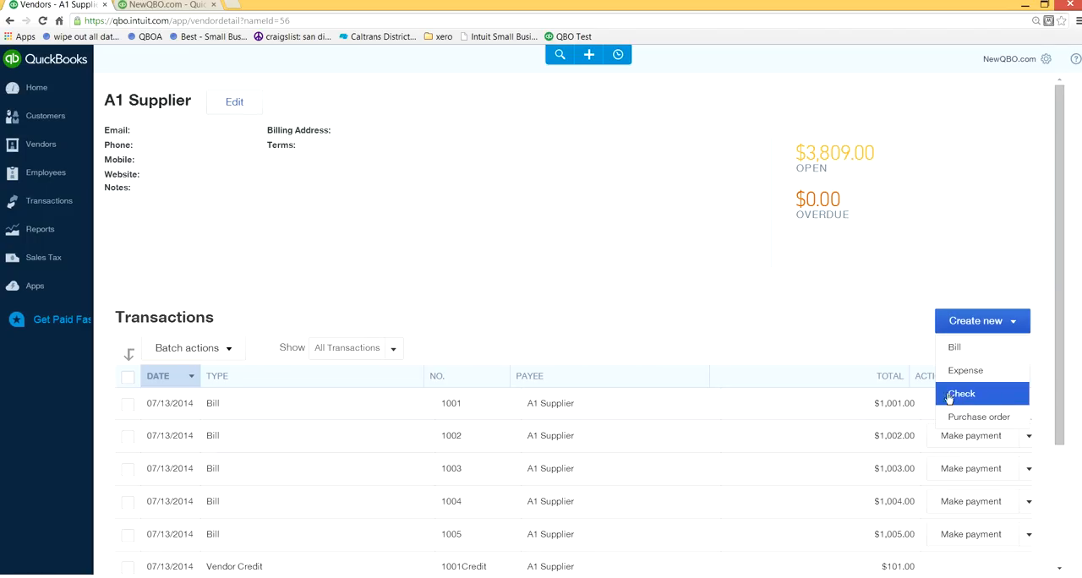
{"action": "left_click", "coordinate": [963, 392]}
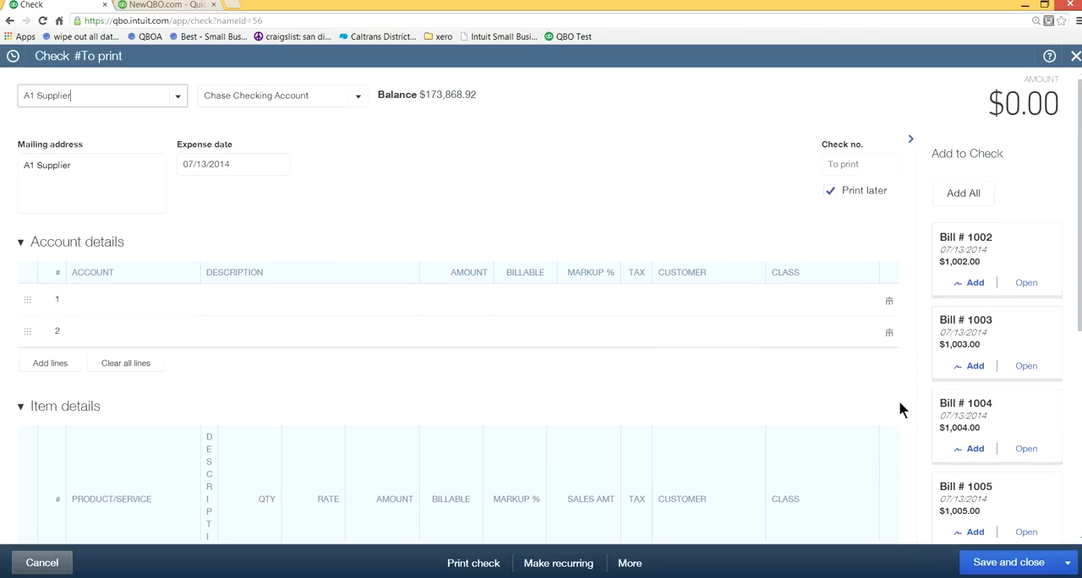
{"action": "mouse_move", "coordinate": [881, 406]}
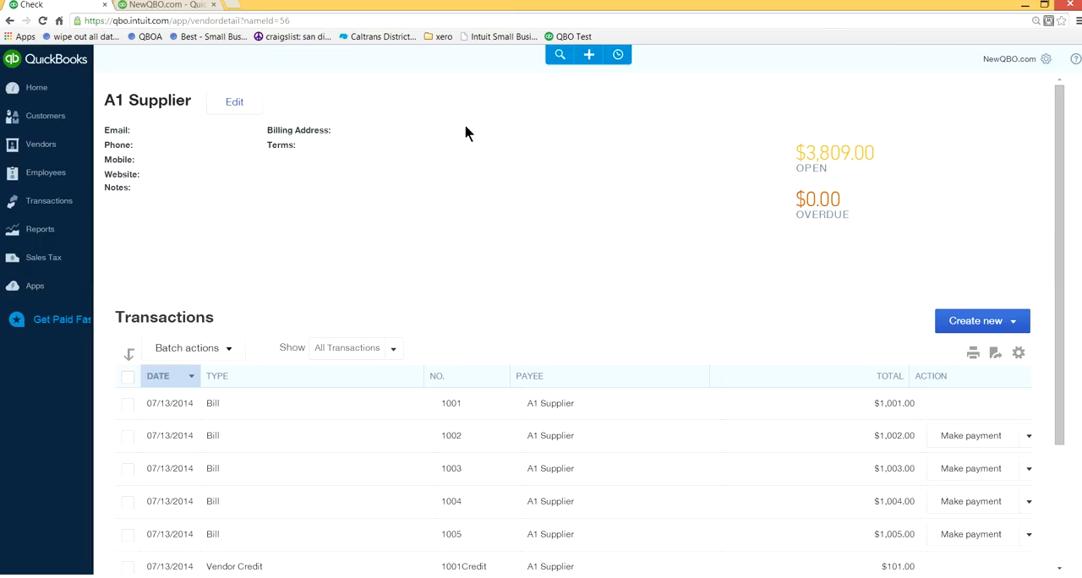
- Return to the home dashboard with income, expenses and bank balances
{"action": "left_click", "coordinate": [36, 87]}
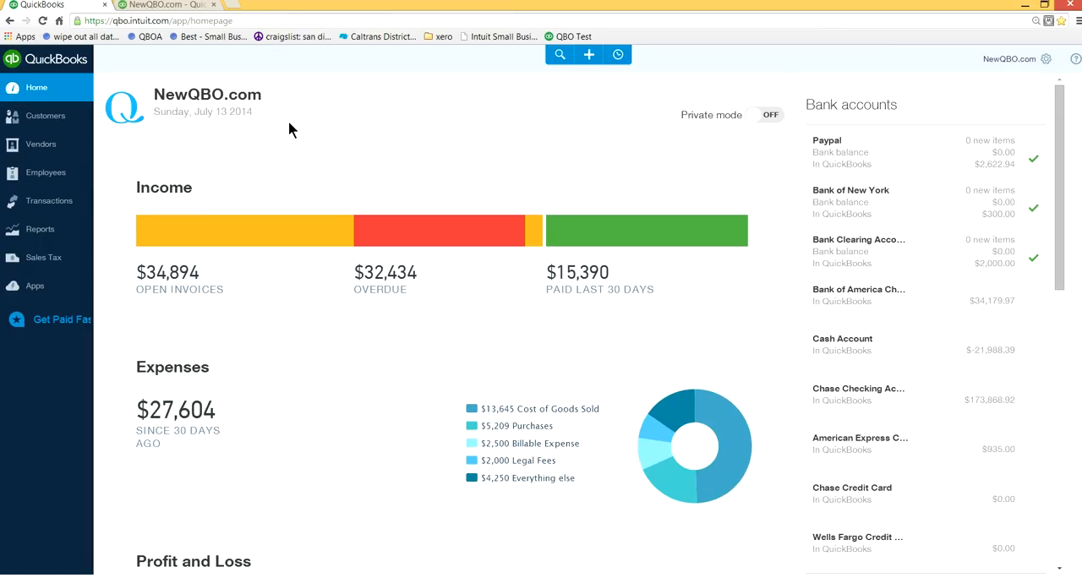
{"action": "mouse_move", "coordinate": [209, 125]}
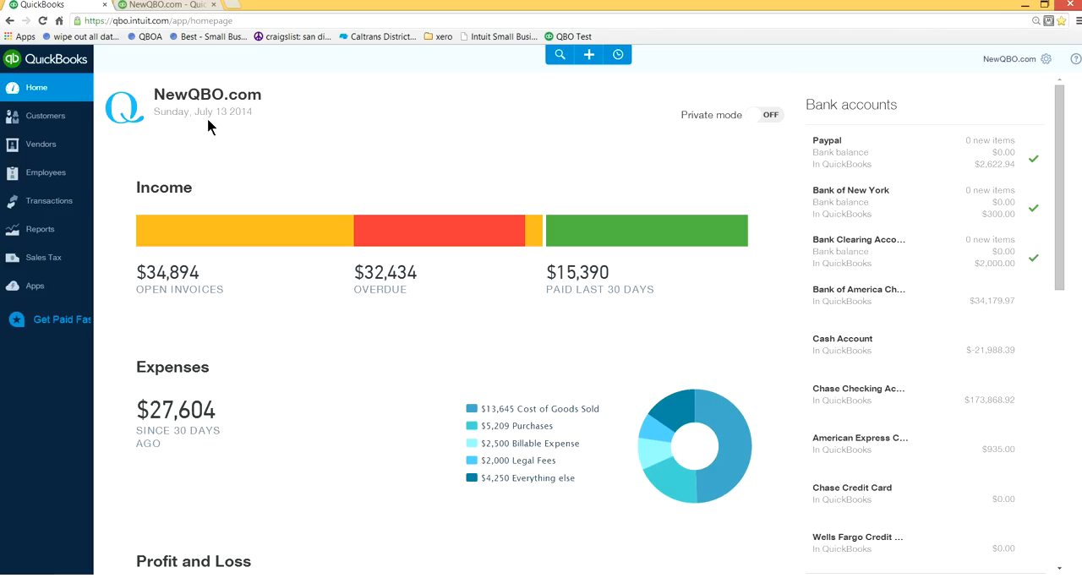
{"action": "mouse_move", "coordinate": [212, 133]}
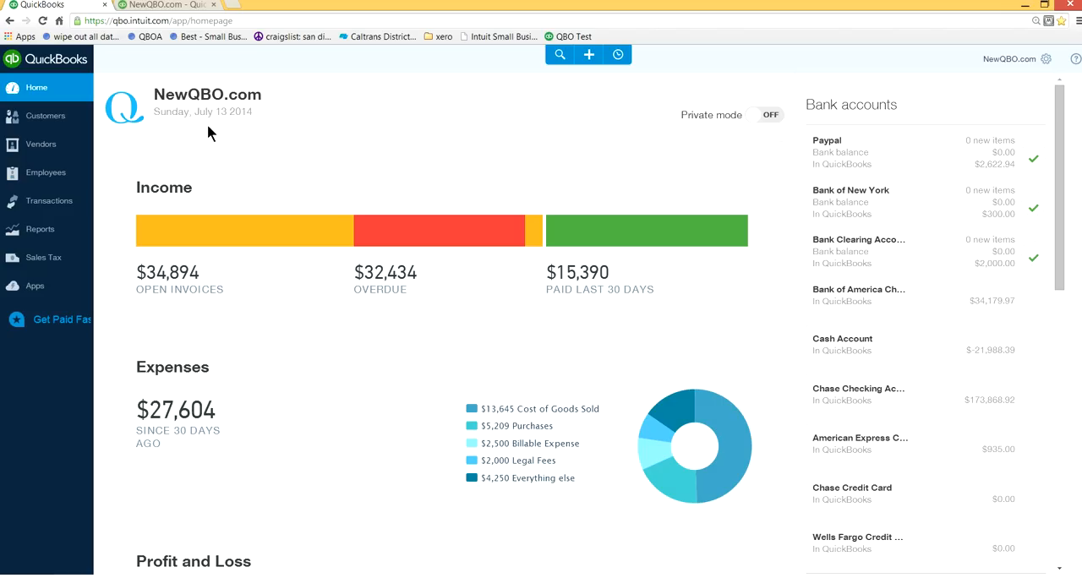
{"action": "mouse_move", "coordinate": [318, 132]}
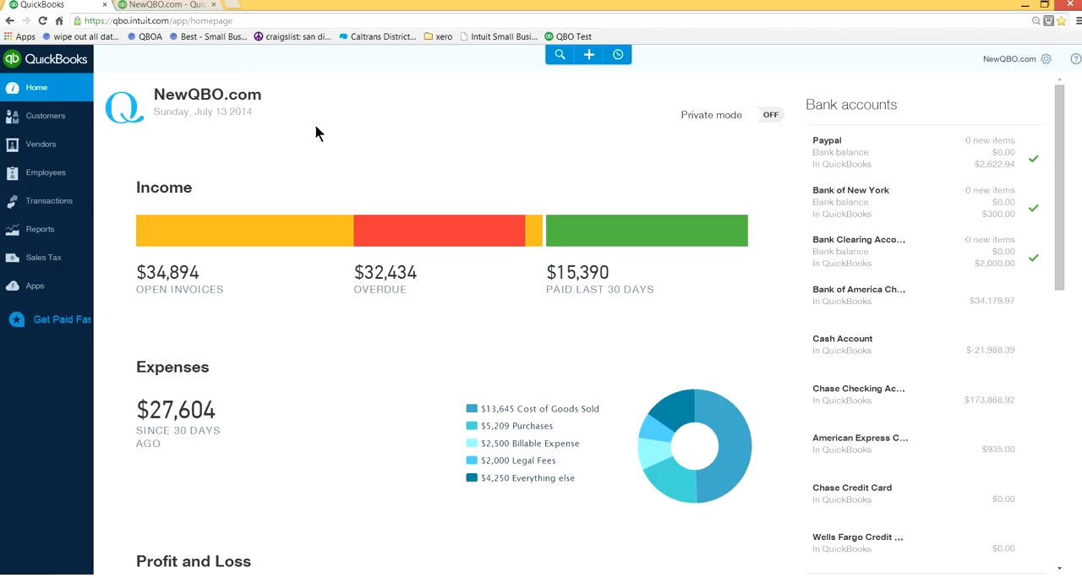
{"action": "mouse_move", "coordinate": [165, 131]}
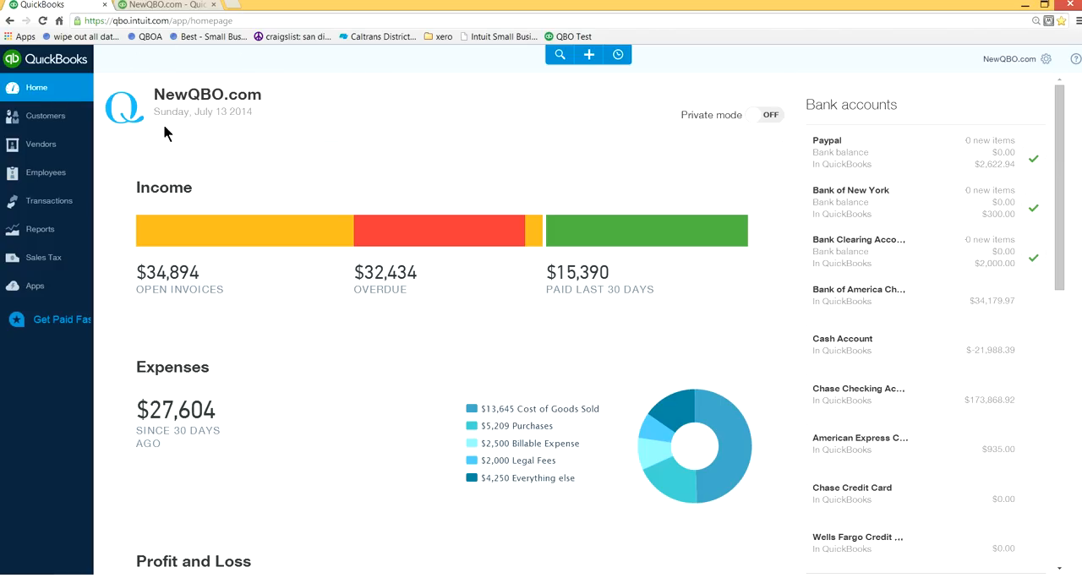
{"action": "mouse_move", "coordinate": [139, 125]}
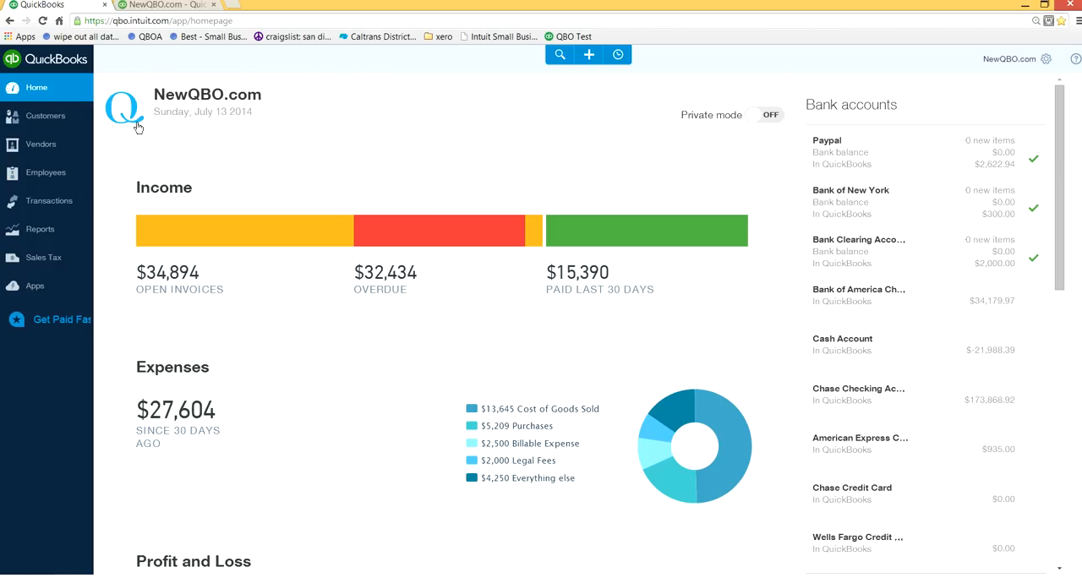
{"action": "mouse_move", "coordinate": [294, 74]}
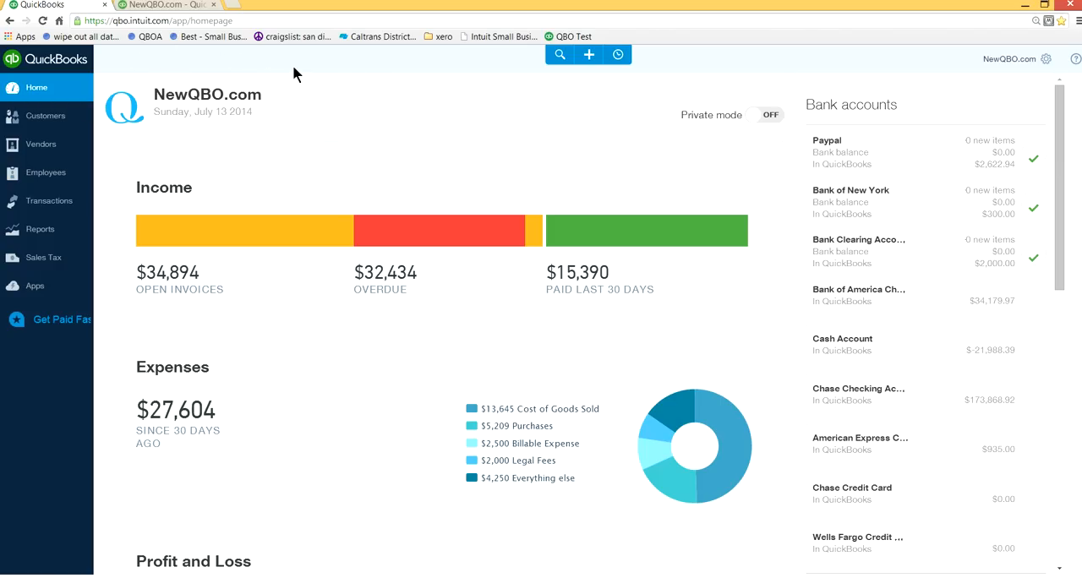
{"action": "mouse_move", "coordinate": [366, 115]}
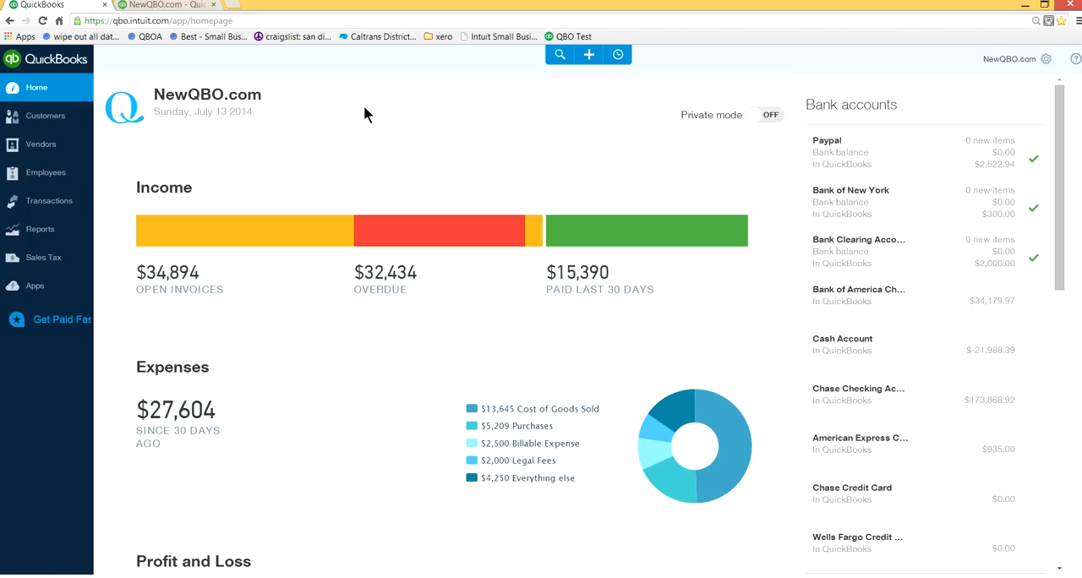